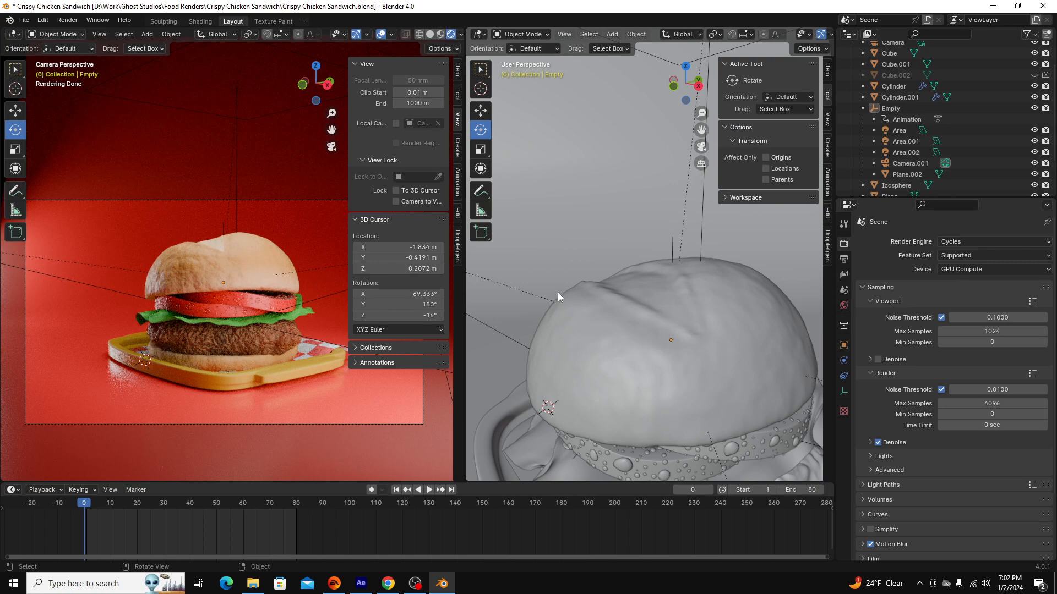
{"action": "mouse_move", "coordinate": [714, 327]}
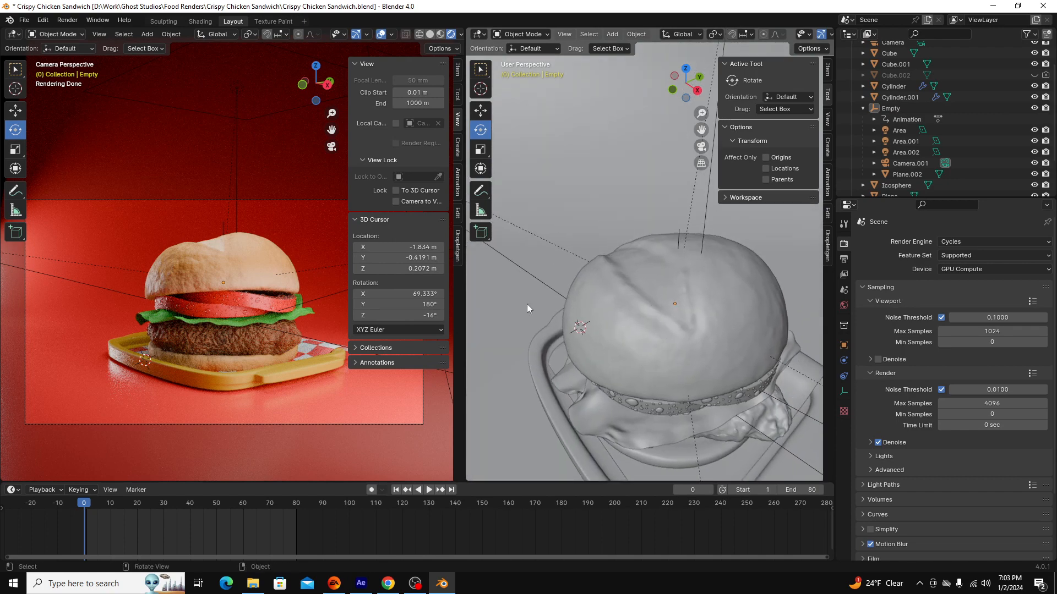
{"action": "mouse_move", "coordinate": [210, 251]}
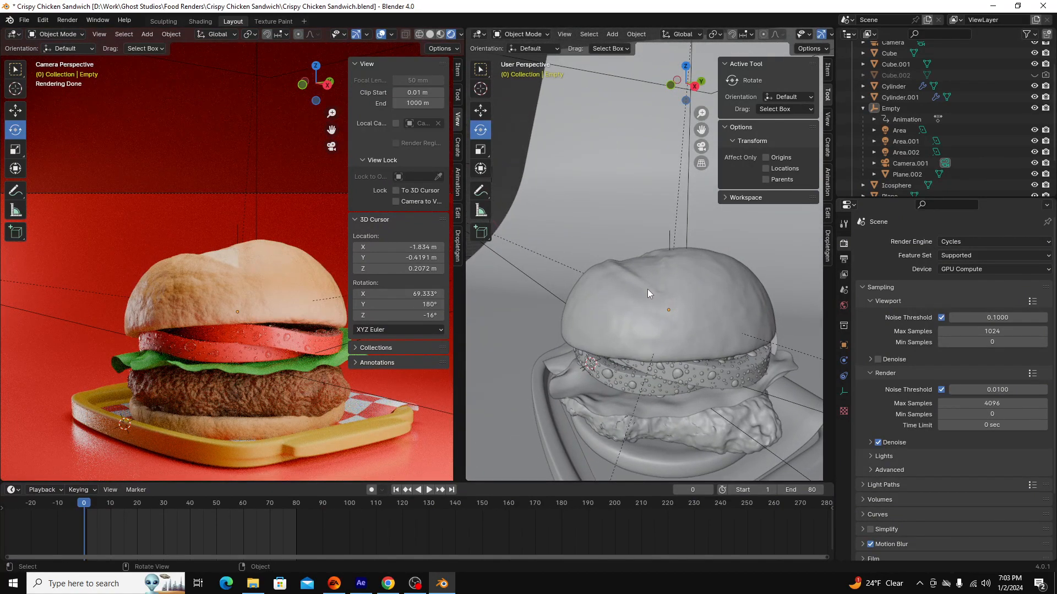
{"action": "mouse_move", "coordinate": [643, 292]}
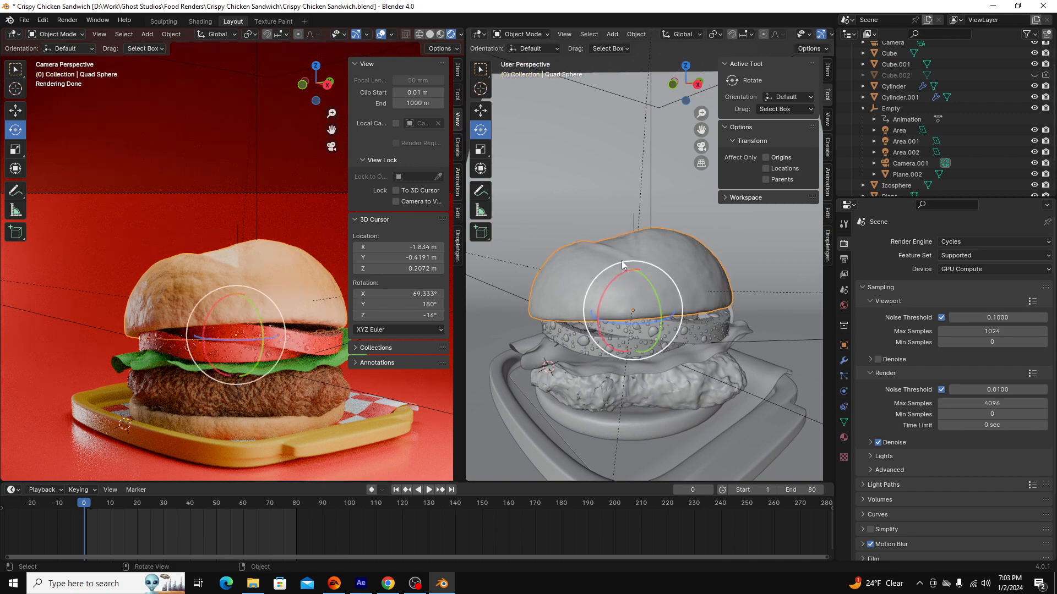
Select the top bun mesh in the right 3D viewport.
{"action": "left_click", "coordinate": [253, 584]}
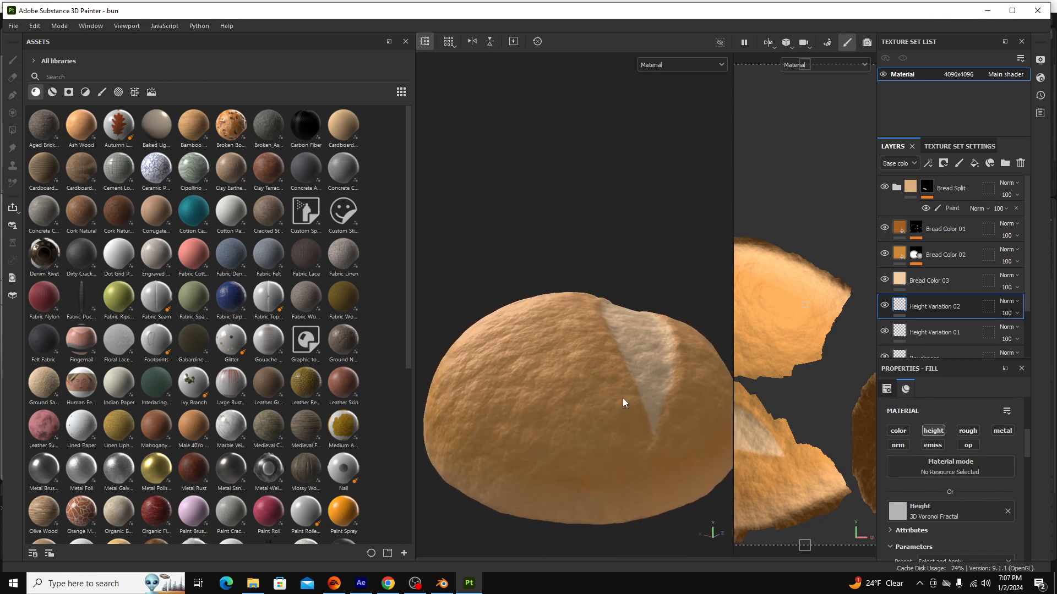
Toggle the Bread Color layers off and on to compare the bun.
{"action": "left_click", "coordinate": [885, 188]}
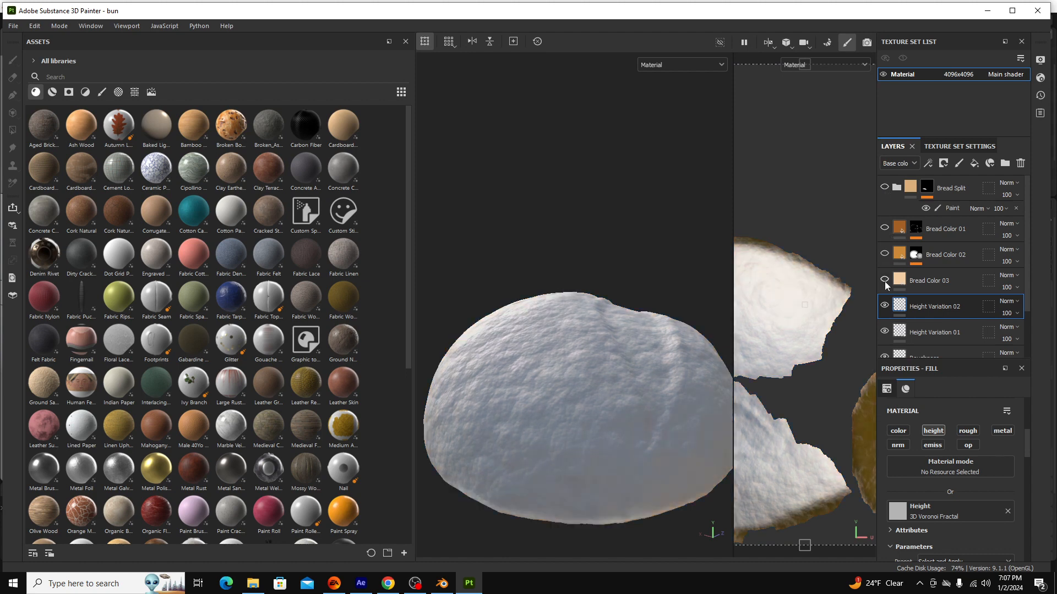
{"action": "left_click", "coordinate": [884, 227]}
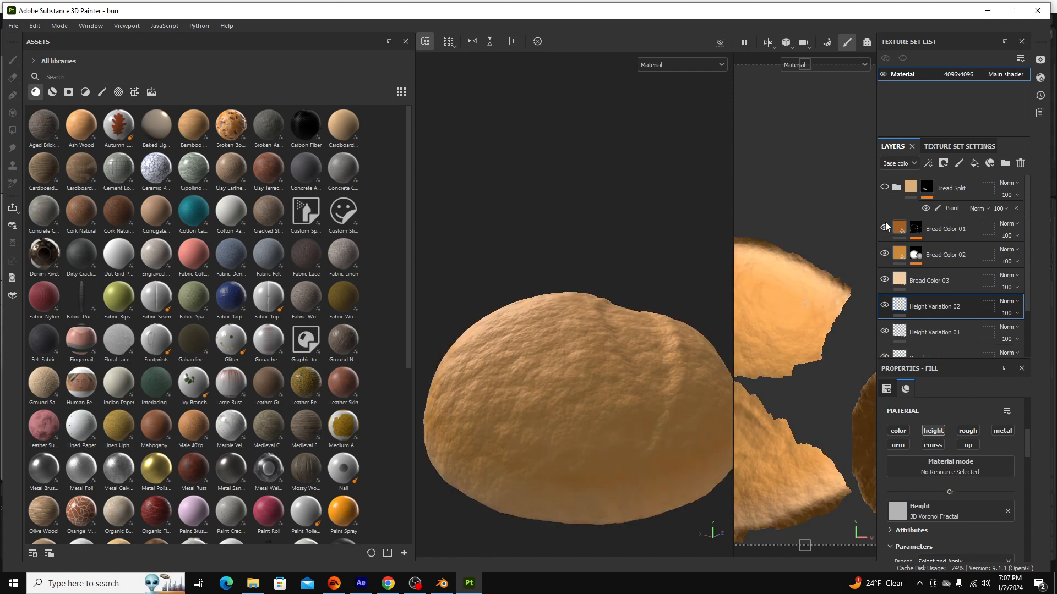
{"action": "left_click", "coordinate": [885, 187]}
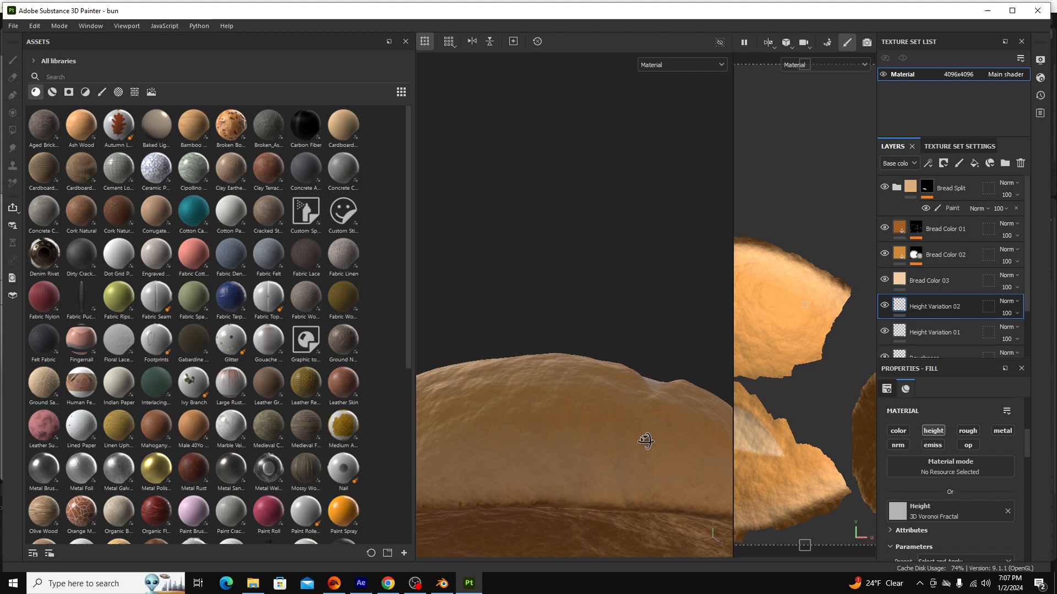
{"action": "left_click", "coordinate": [885, 229]}
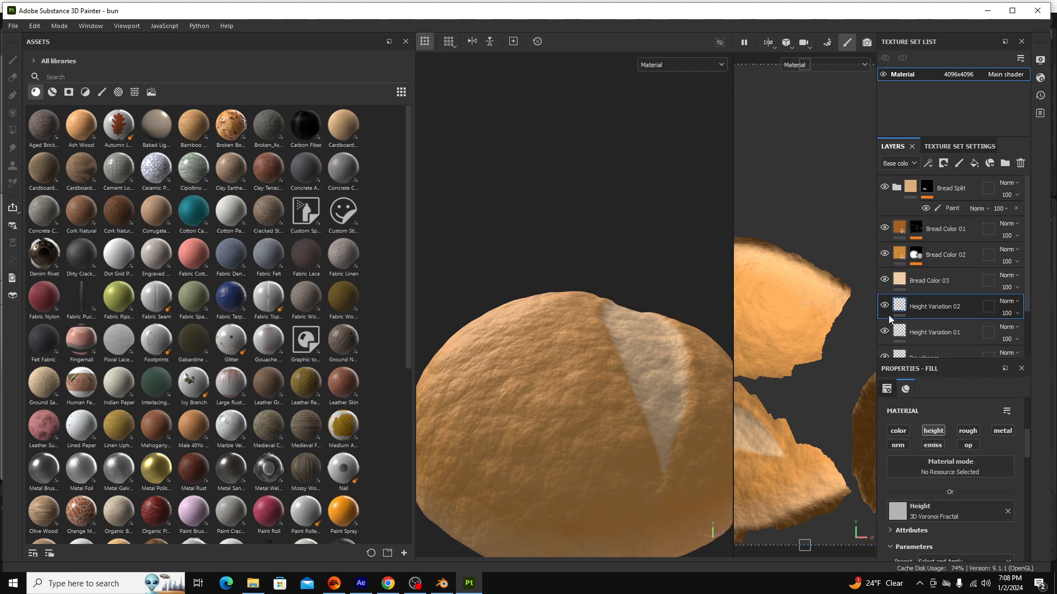
Hide the Height Variation 02 layer to see a smoother bun.
{"action": "scroll", "scroll_direction": "down", "scroll_amount": 3}
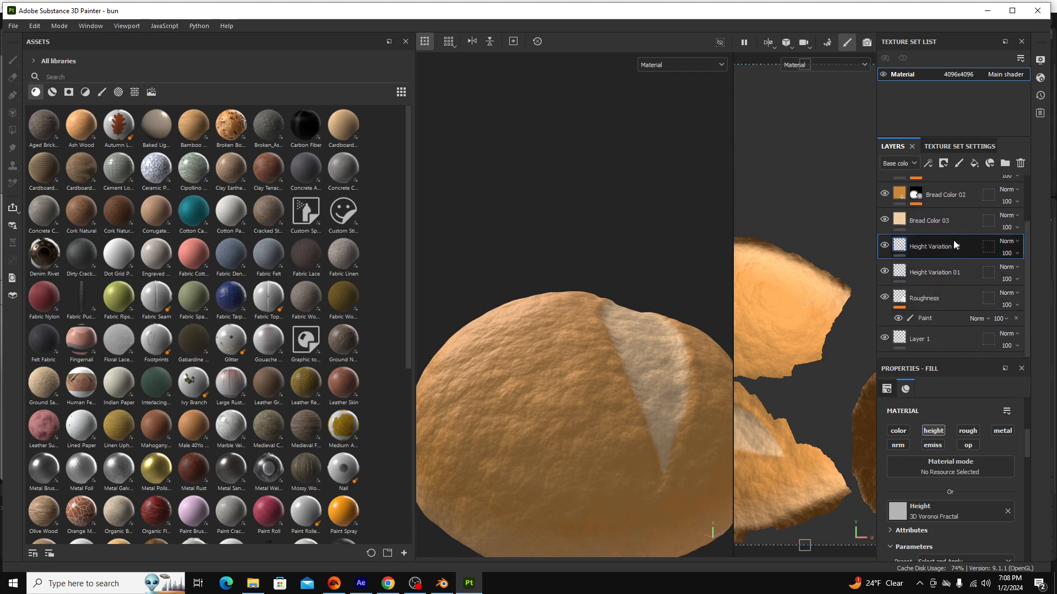
{"action": "scroll", "scroll_direction": "up", "scroll_amount": 3}
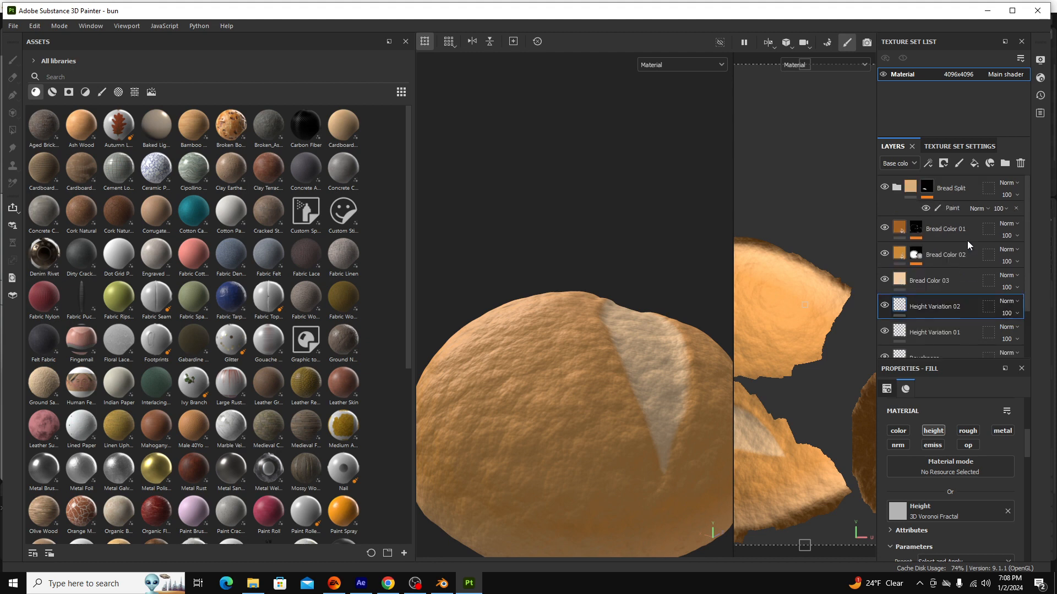
{"action": "scroll", "scroll_direction": "down", "scroll_amount": 3}
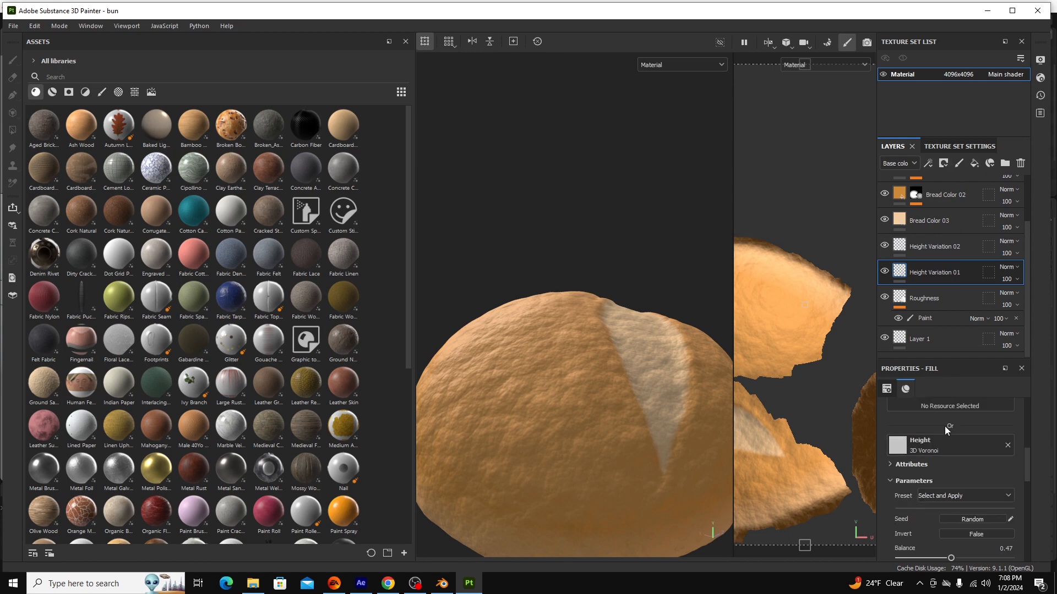
{"action": "left_click", "coordinate": [886, 389]}
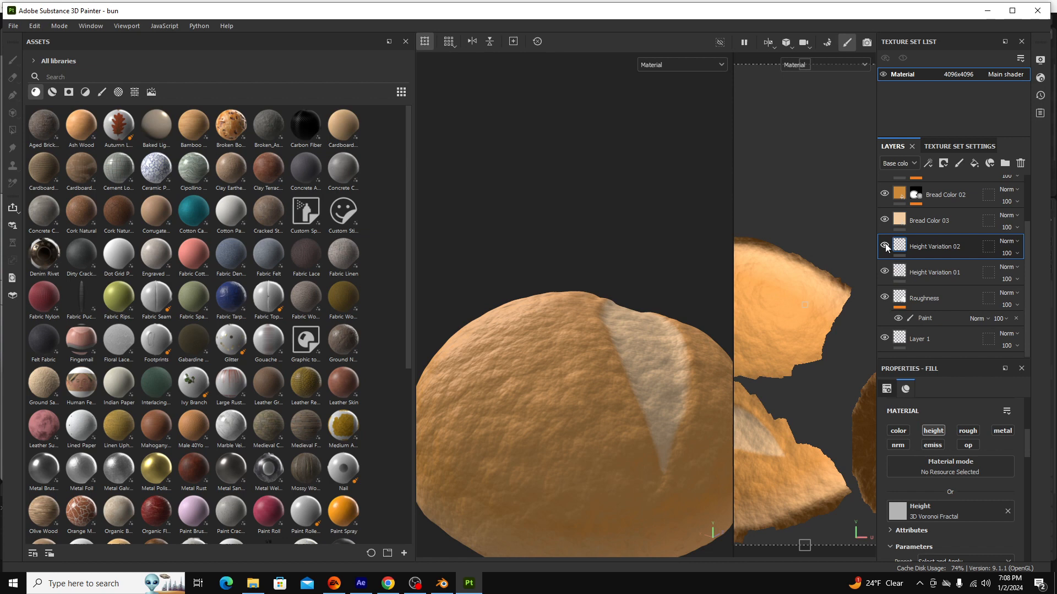
{"action": "left_click", "coordinate": [884, 246]}
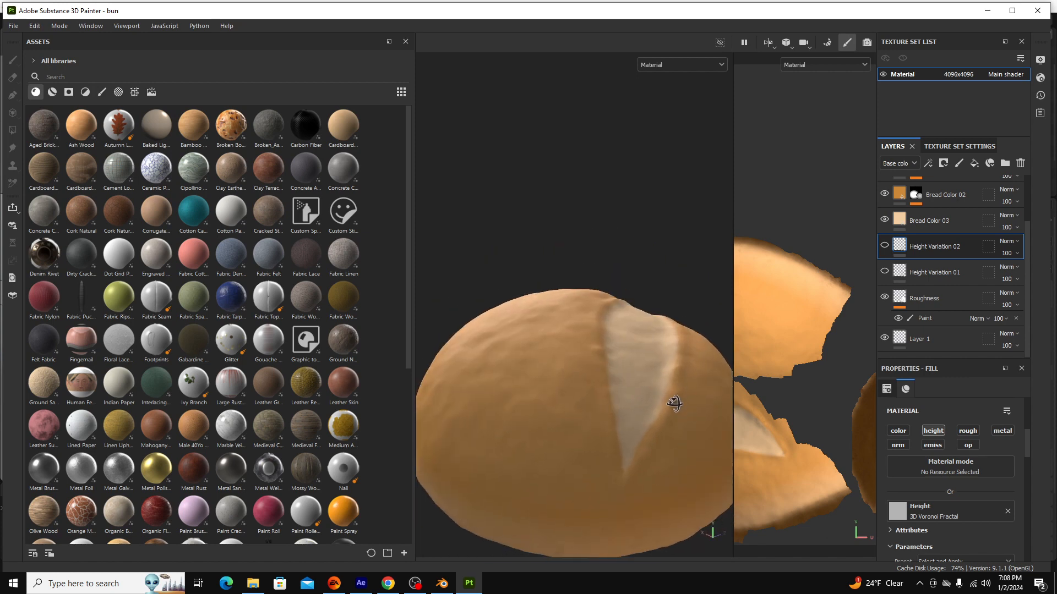
Show Height Variation 01 alone, restore the Roughness detail, and return to Blender.
{"action": "left_click", "coordinate": [883, 272]}
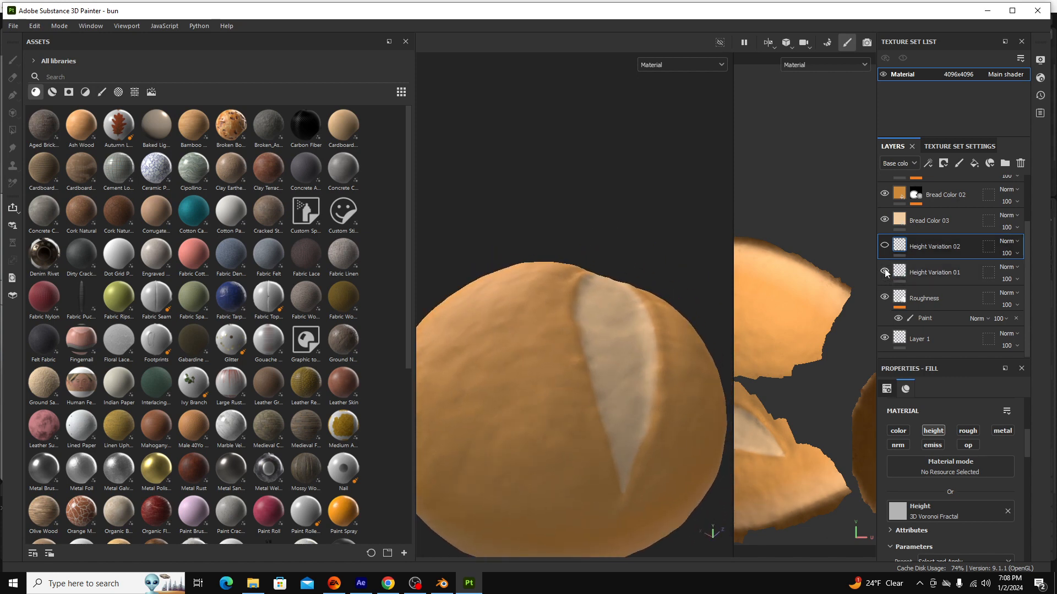
{"action": "left_click", "coordinate": [885, 273]}
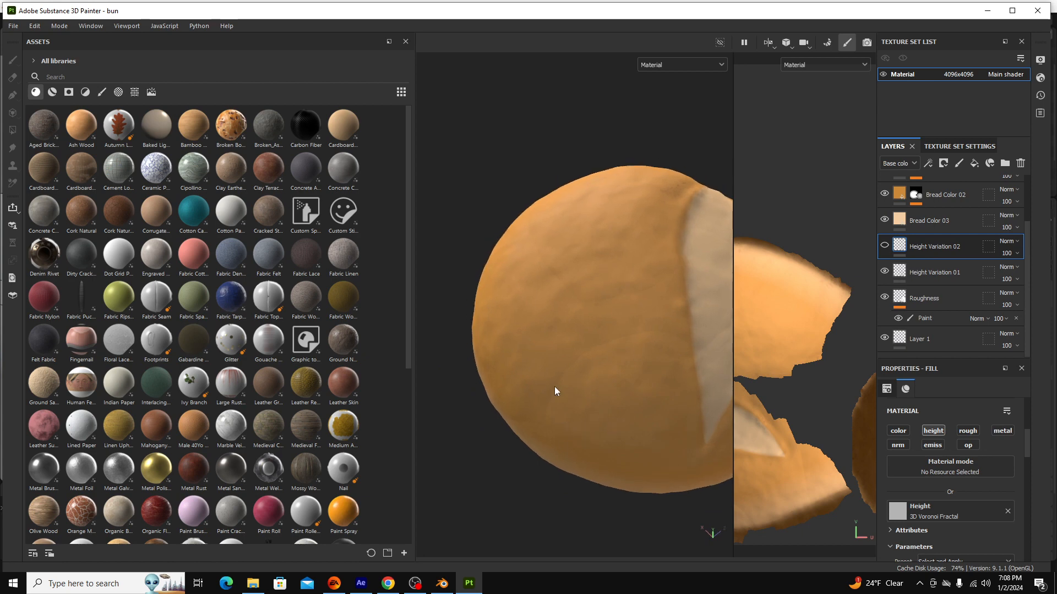
{"action": "mouse_move", "coordinate": [632, 346]}
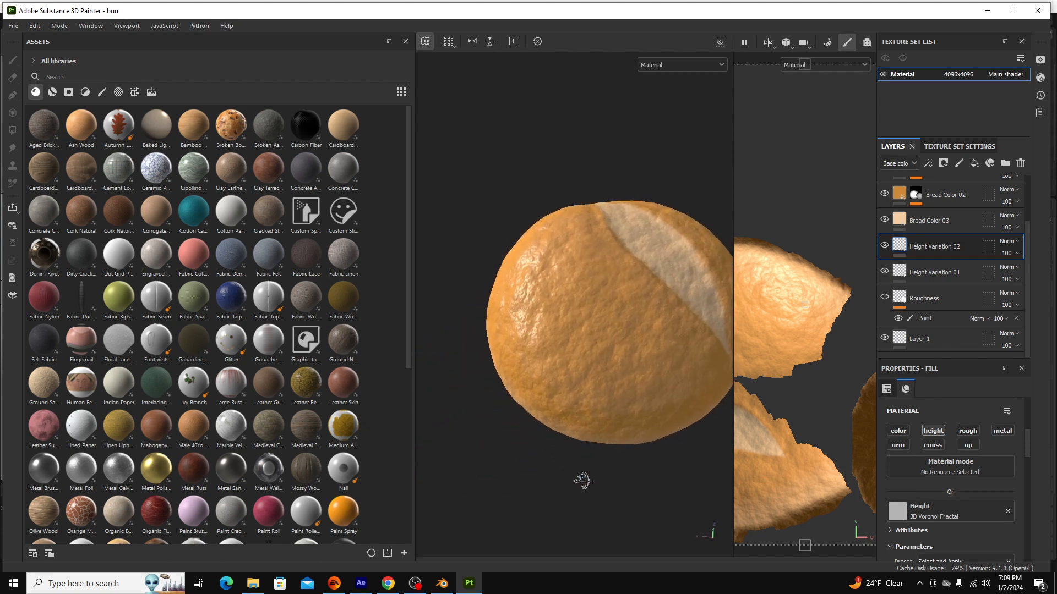
{"action": "left_click", "coordinate": [883, 298]}
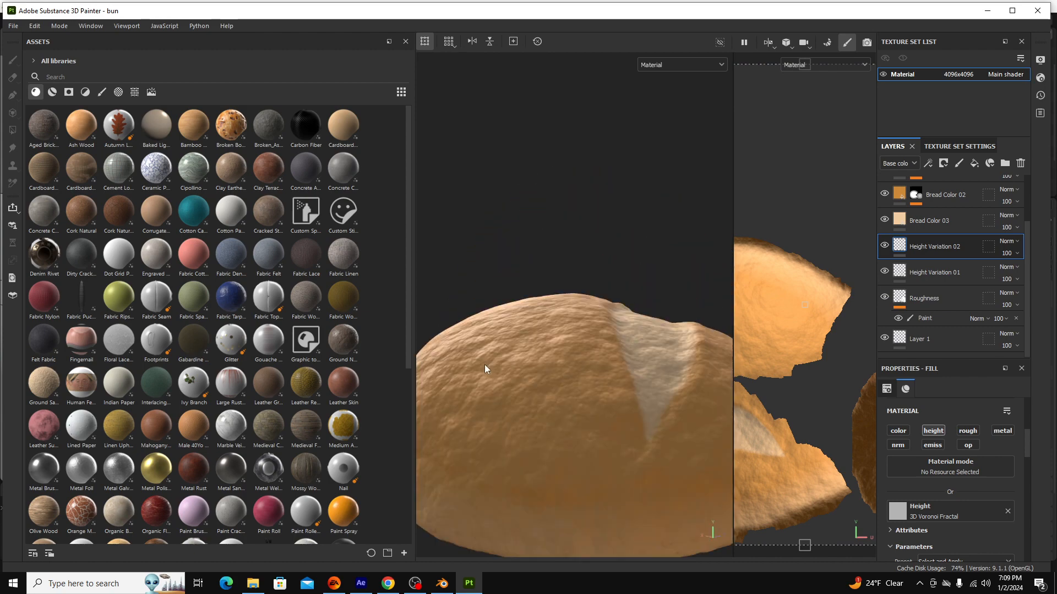
{"action": "left_click", "coordinate": [442, 583]}
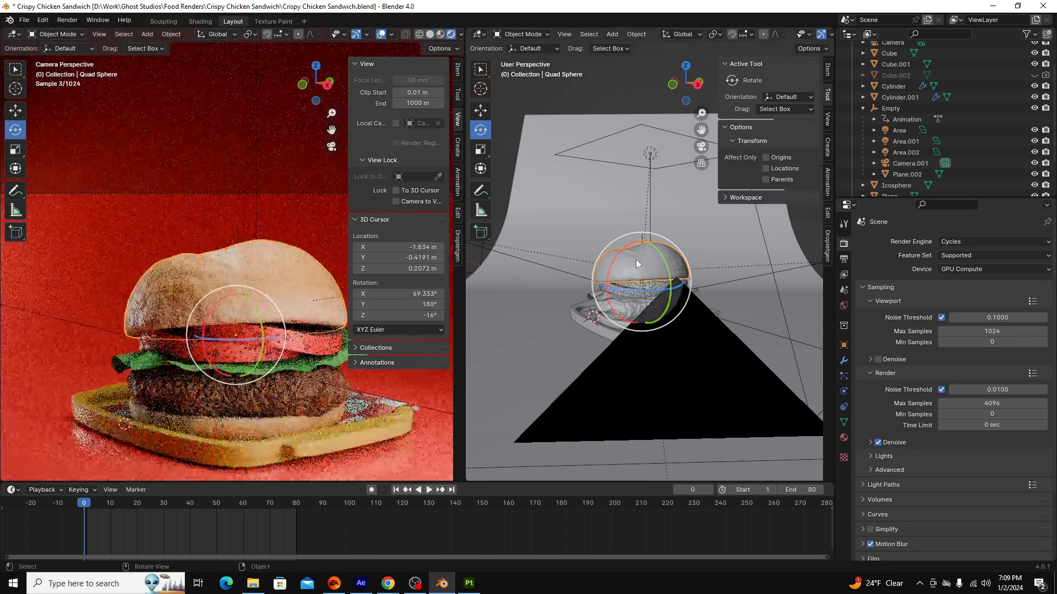
{"action": "mouse_move", "coordinate": [651, 273]}
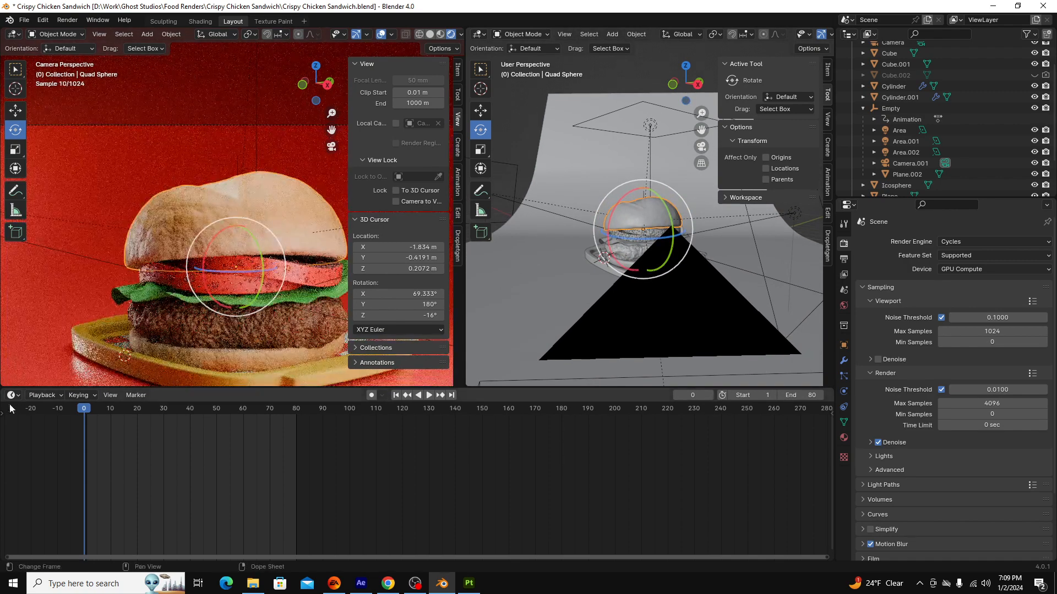
Switch the bottom area to the Shader Editor showing the Top Bun node tree.
{"action": "left_click", "coordinate": [12, 395]}
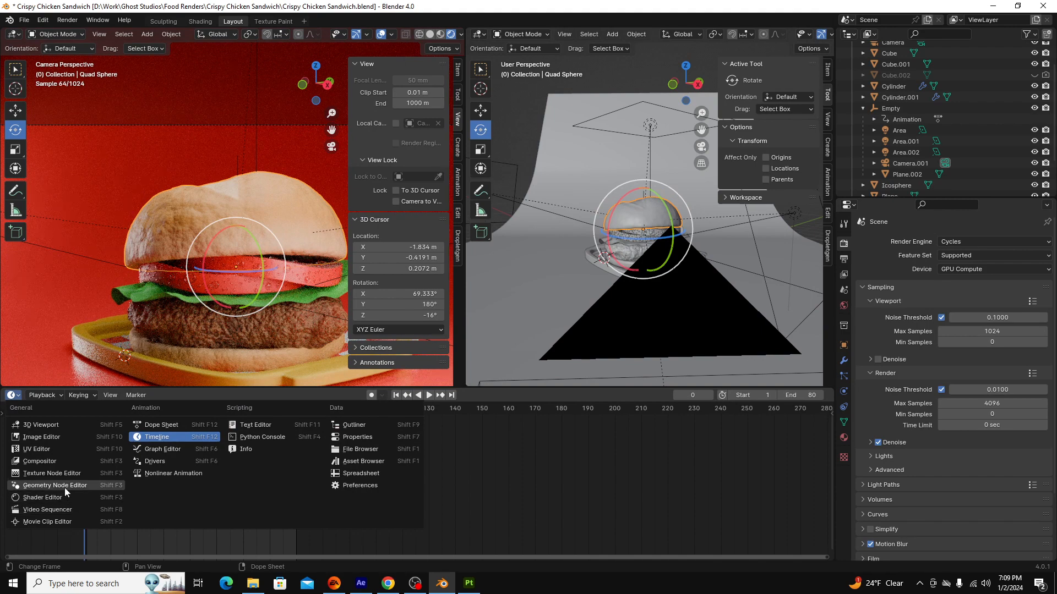
{"action": "left_click", "coordinate": [42, 497]}
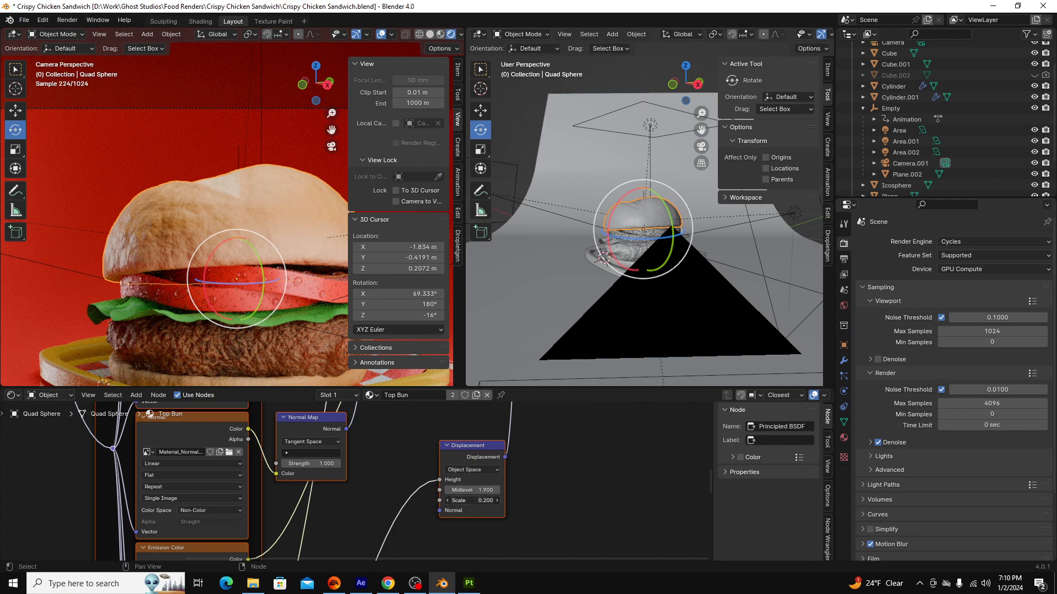
{"action": "left_click", "coordinate": [484, 501]}
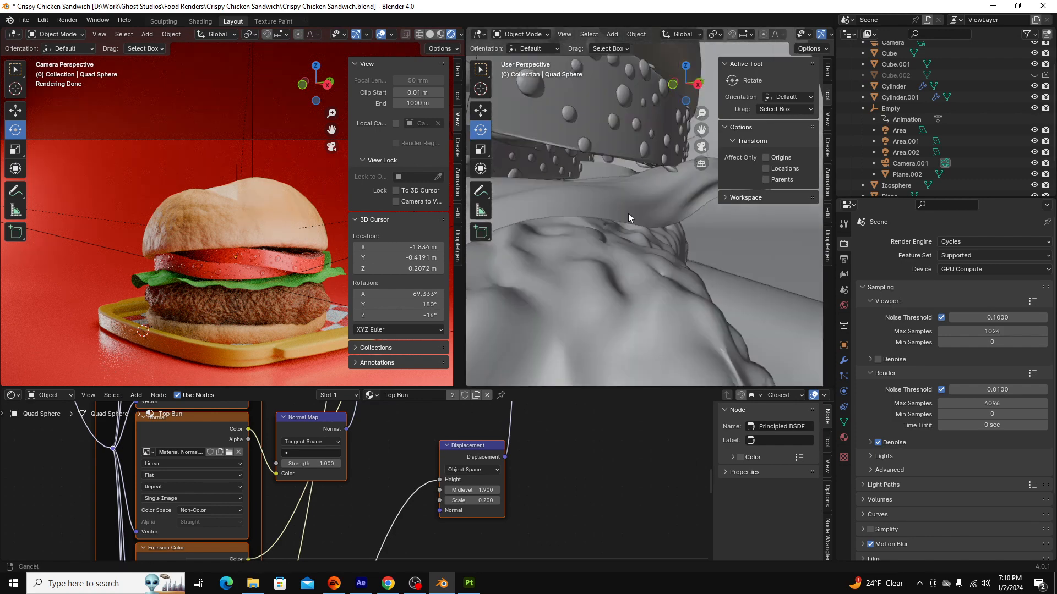
Select the tomato slices, then the coating Cube object.
{"action": "left_click", "coordinate": [586, 252]}
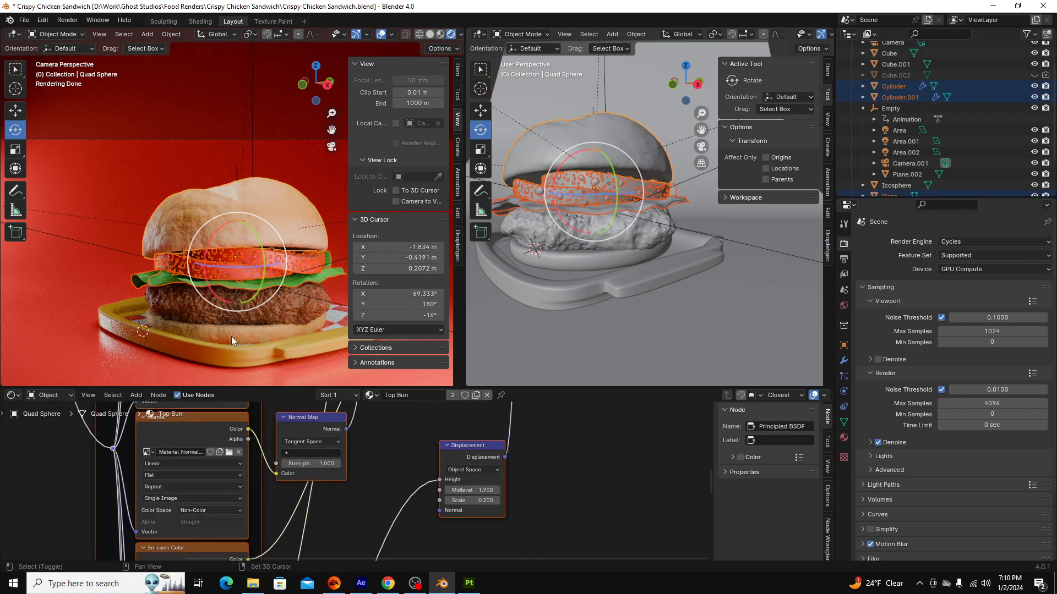
{"action": "left_click", "coordinate": [895, 64]}
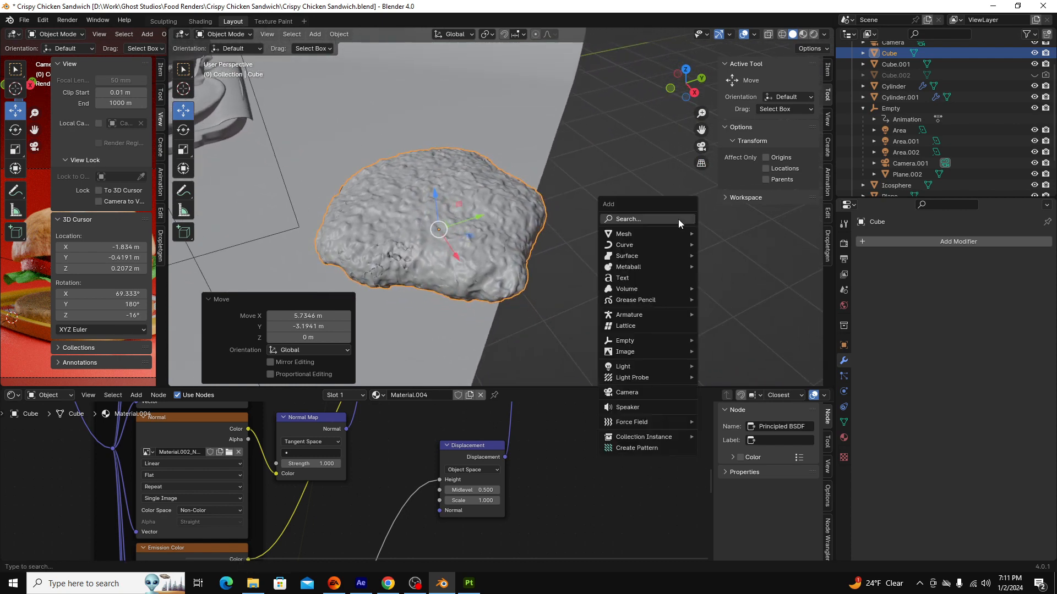
Add a cube and round it into a sphere with a Subdivision Surface modifier.
{"action": "left_click", "coordinate": [623, 233]}
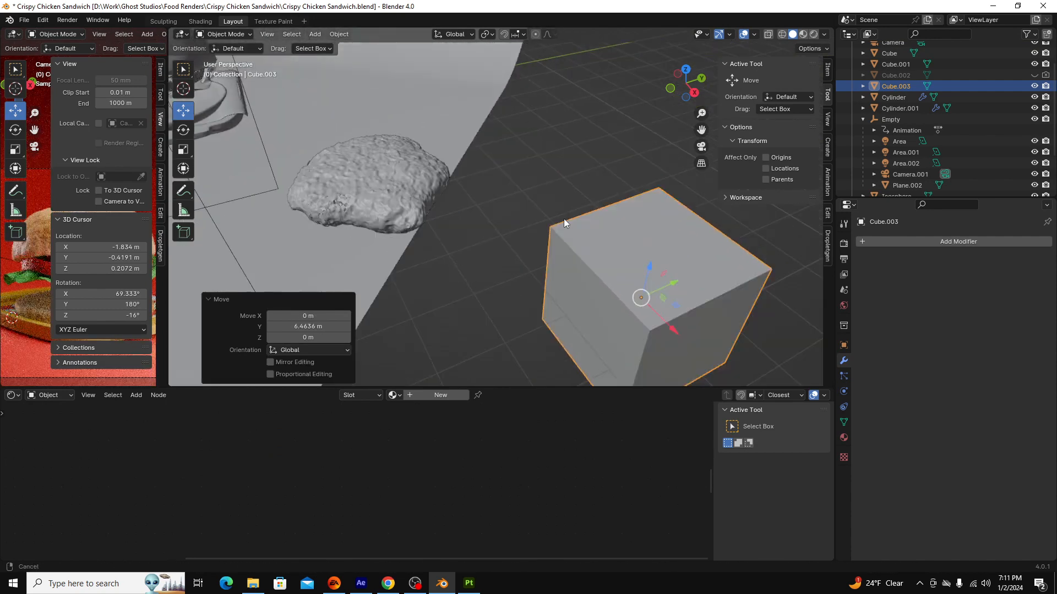
{"action": "left_click", "coordinate": [957, 241]}
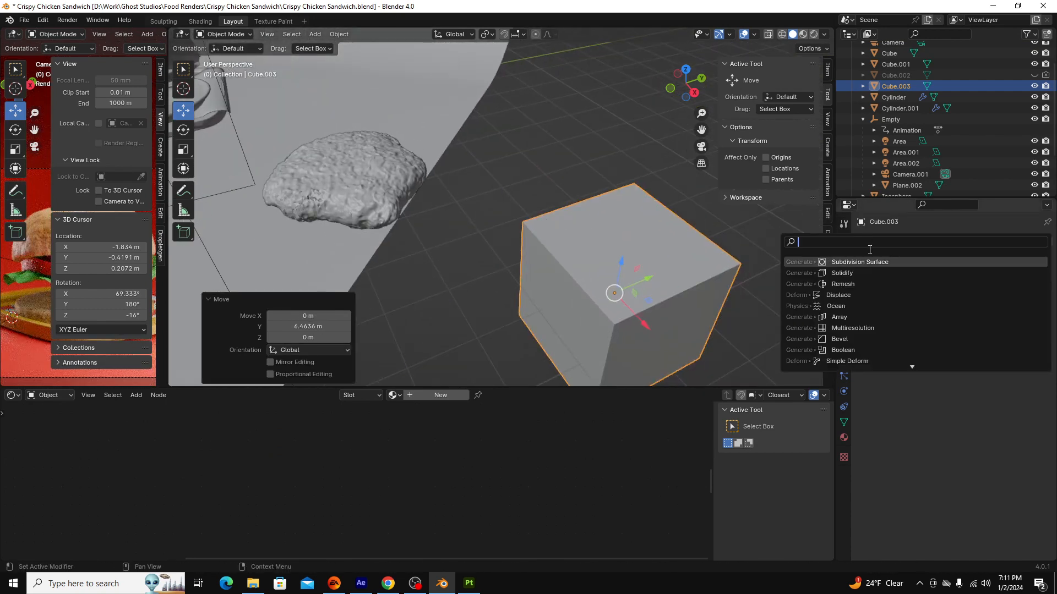
{"action": "left_click", "coordinate": [859, 261]}
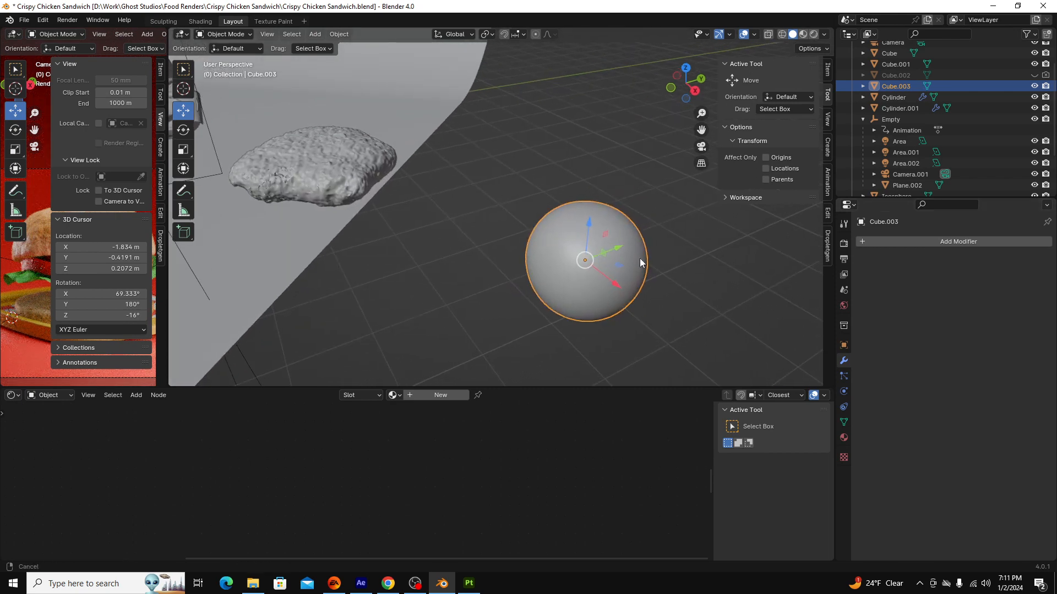
{"action": "left_click", "coordinate": [224, 33]}
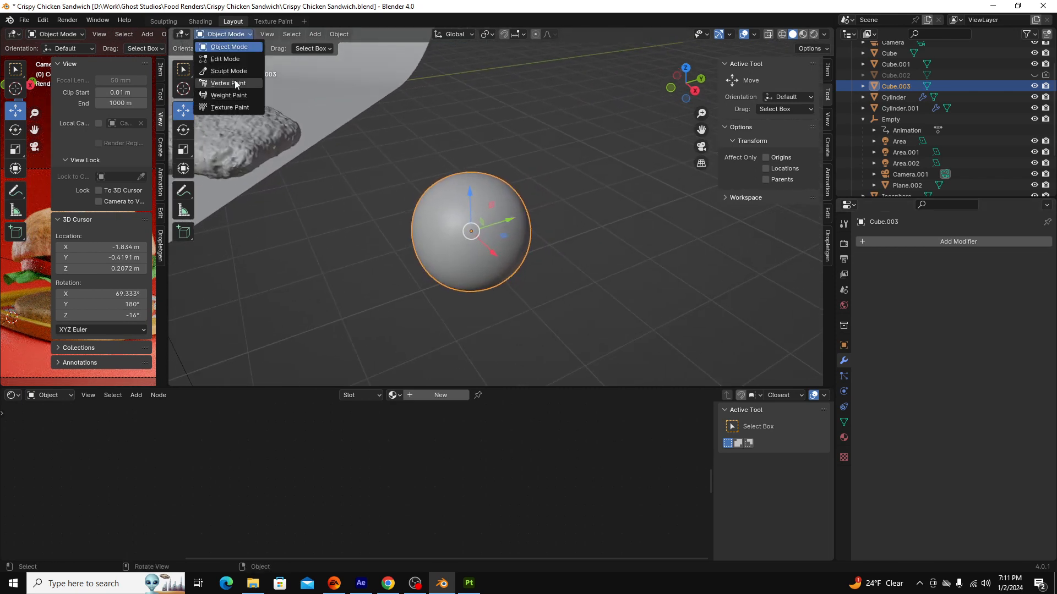
Switch the sphere into Sculpt Mode.
{"action": "left_click", "coordinate": [229, 71]}
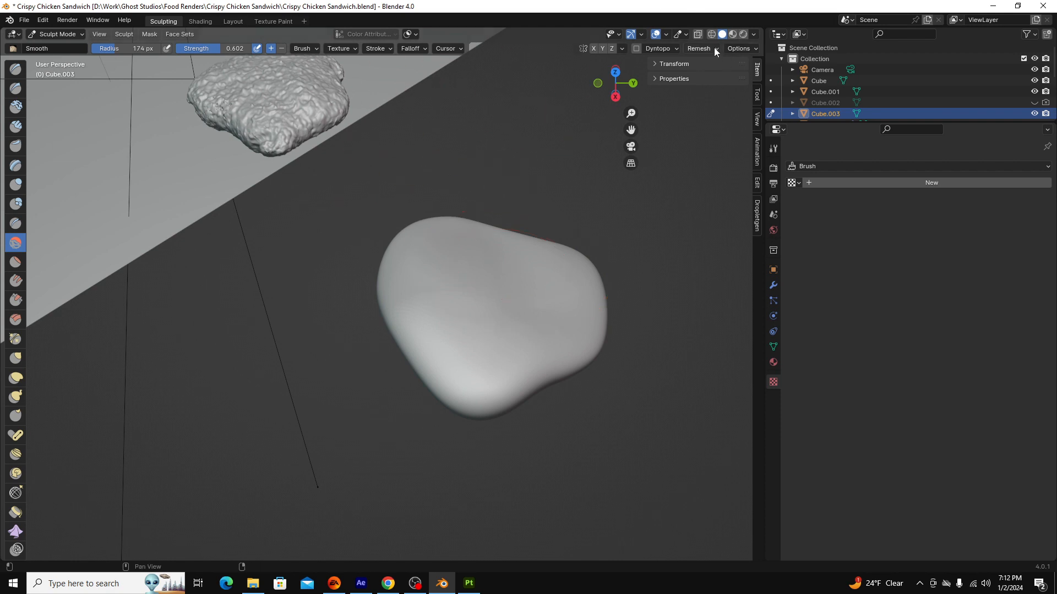
Remesh the blob and give the Mask brush a new Distorted Noise texture.
{"action": "left_click", "coordinate": [699, 48]}
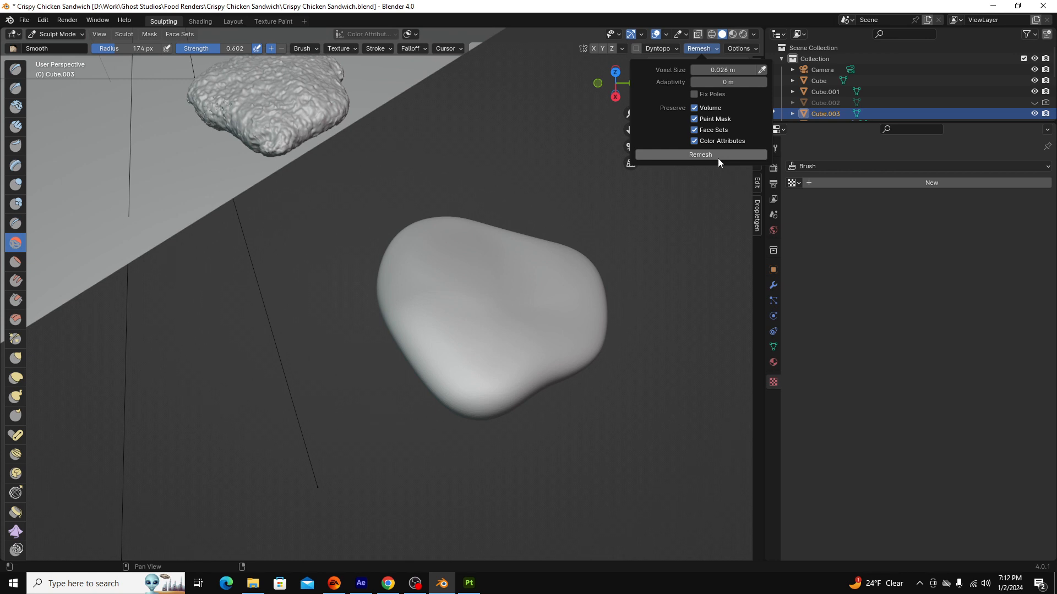
{"action": "left_click", "coordinate": [700, 154]}
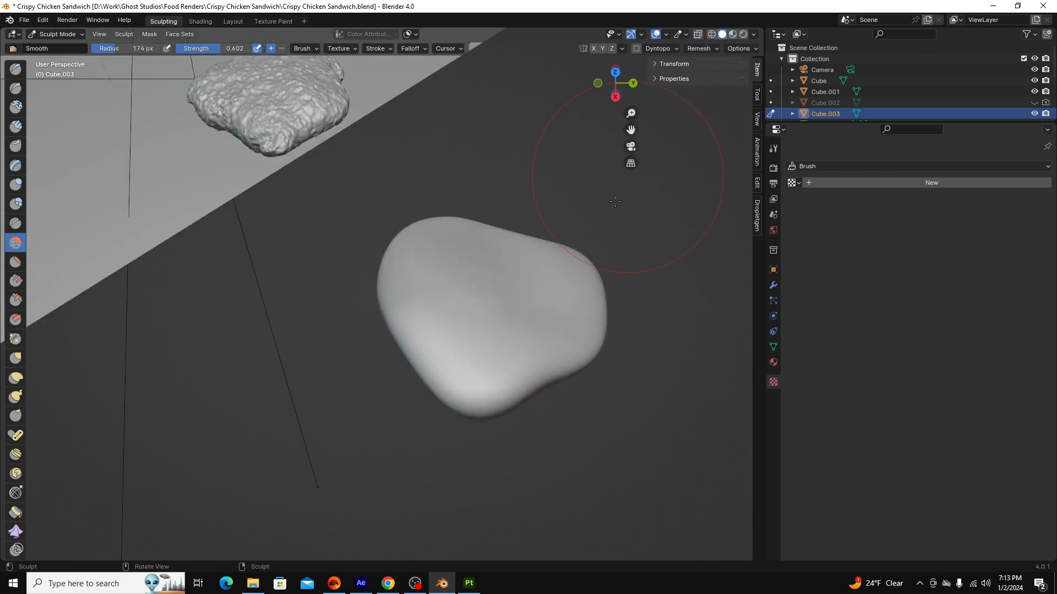
{"action": "mouse_move", "coordinate": [14, 370]}
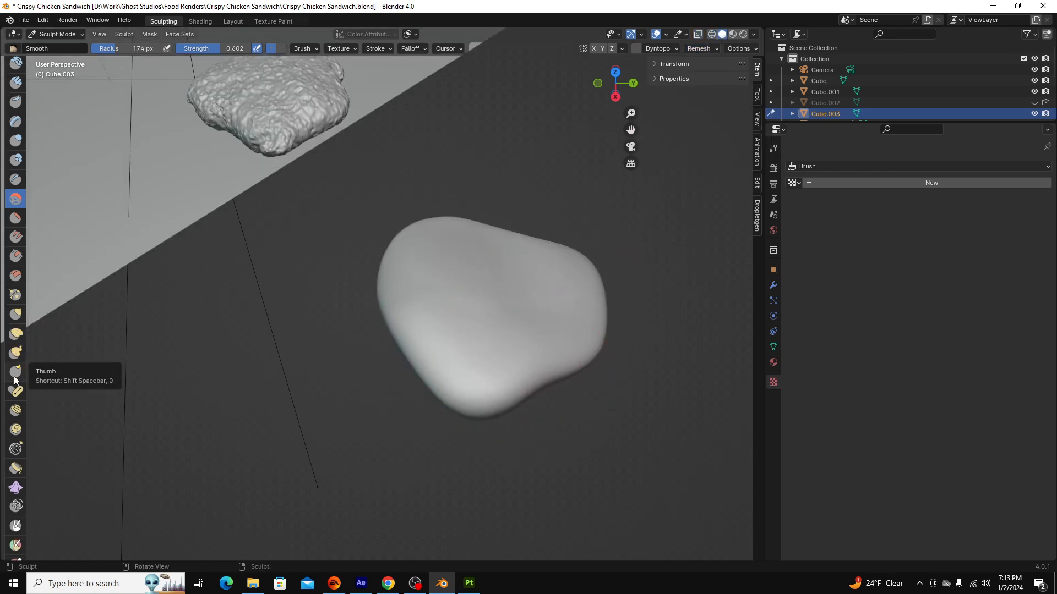
{"action": "left_click", "coordinate": [16, 480]}
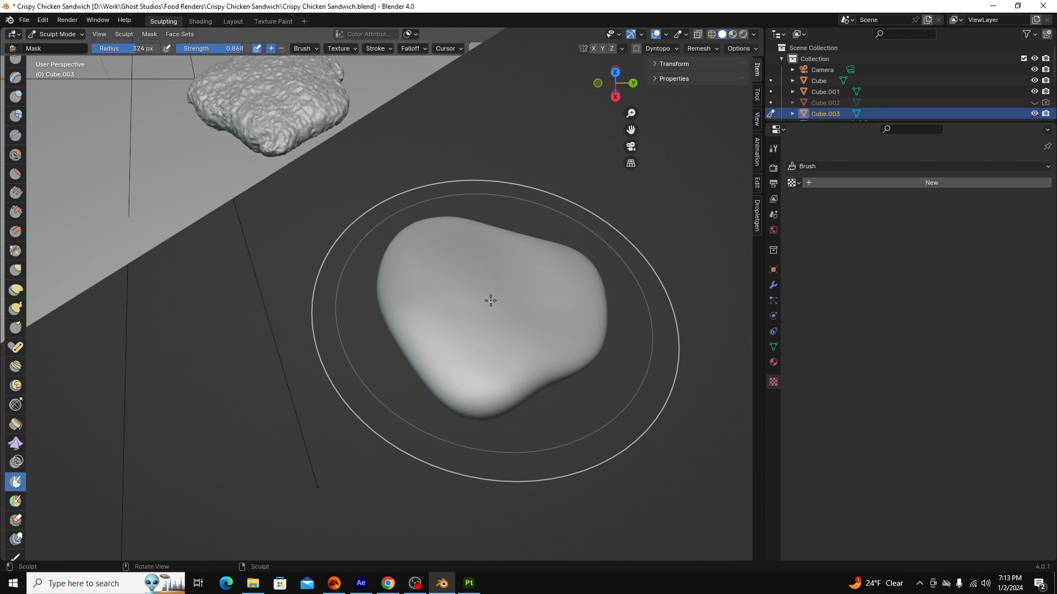
{"action": "left_click", "coordinate": [338, 48]}
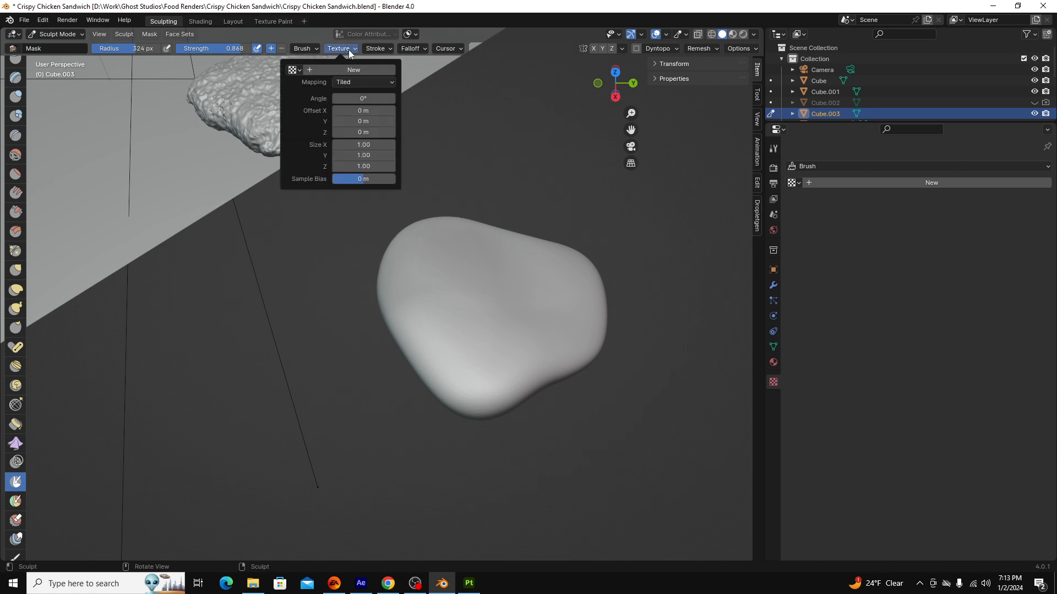
{"action": "left_click", "coordinate": [293, 69]}
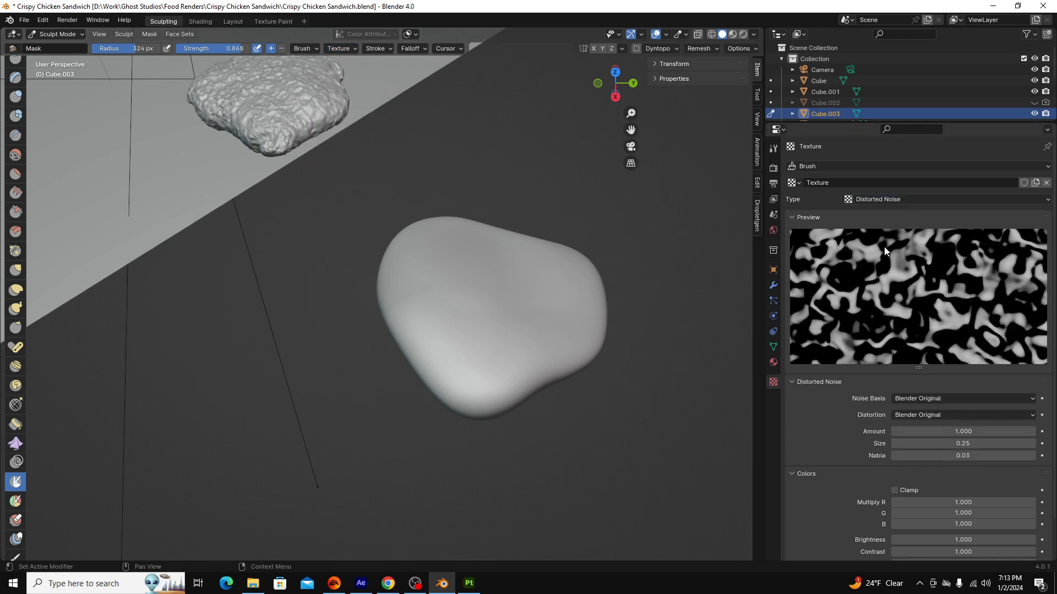
{"action": "left_click", "coordinate": [963, 432]}
{"action": "type", "text": "0.000"}
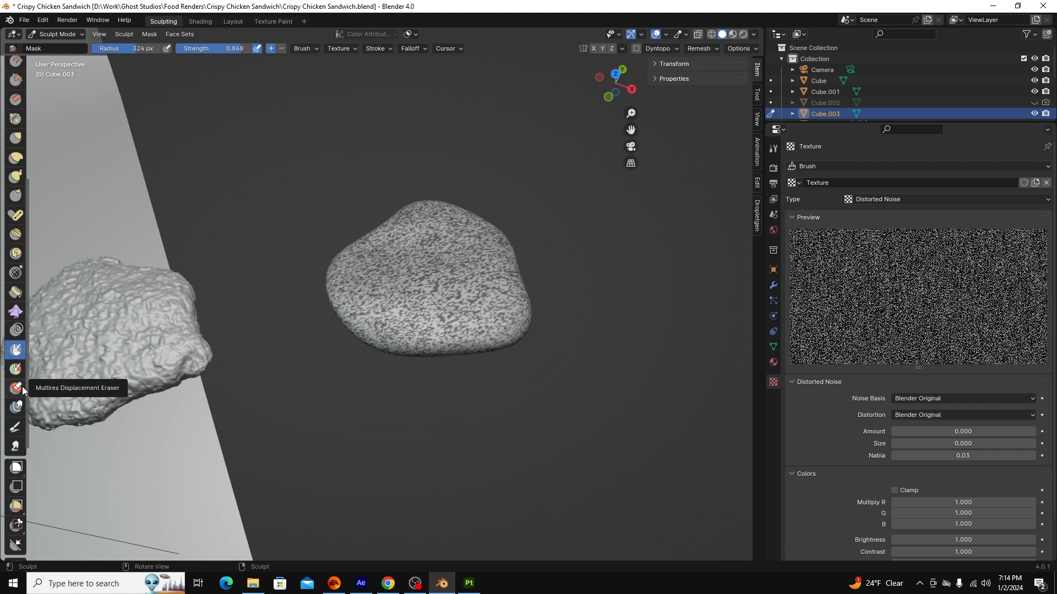
{"action": "mouse_move", "coordinate": [17, 464]}
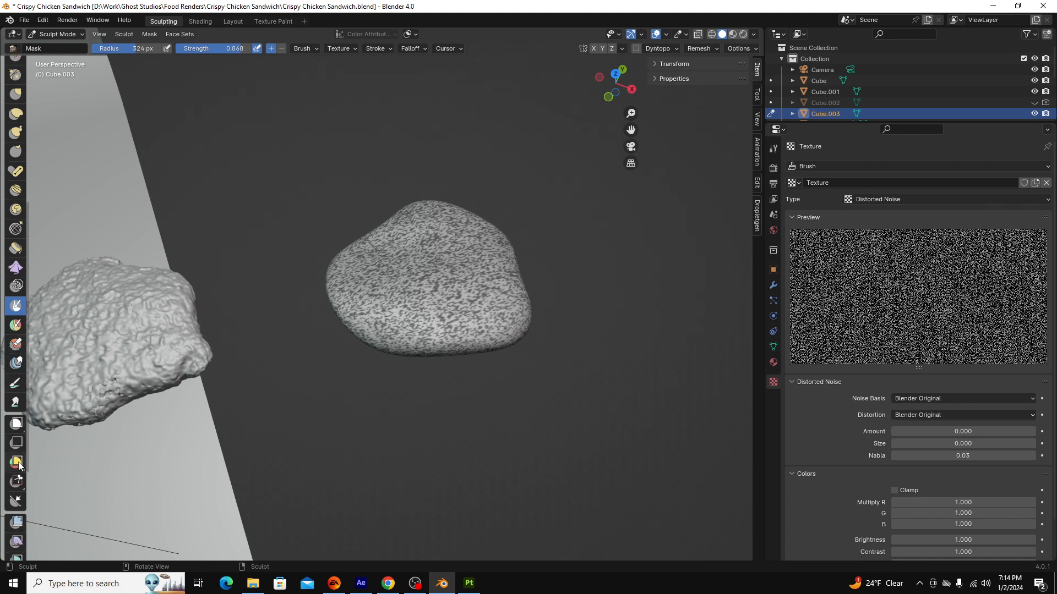
{"action": "mouse_move", "coordinate": [15, 520]}
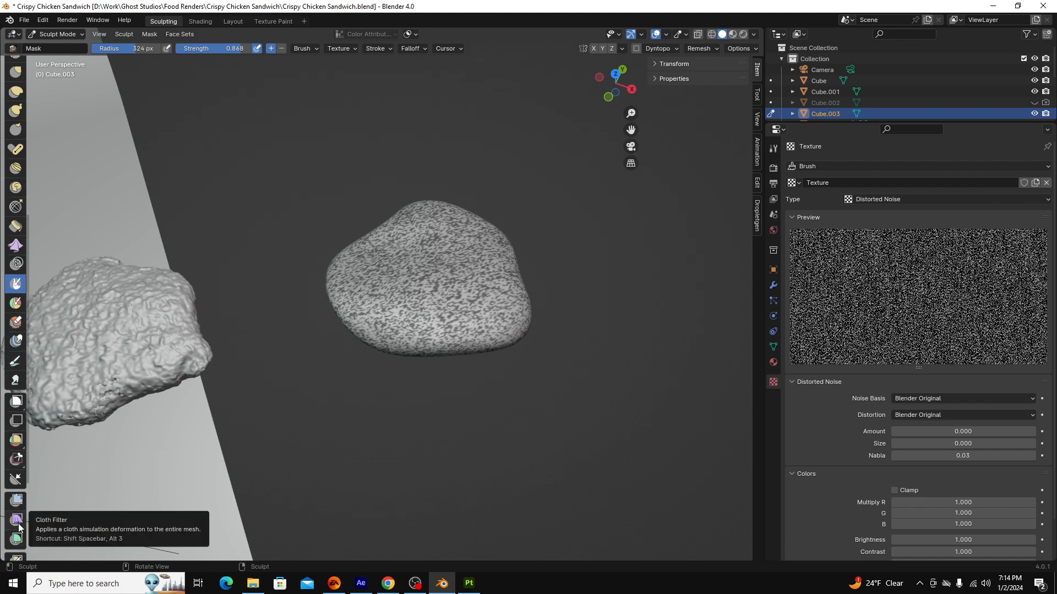
Inflate the masked patty with the Cloth Filter, then shade it smooth in Layout.
{"action": "left_click", "coordinate": [15, 519]}
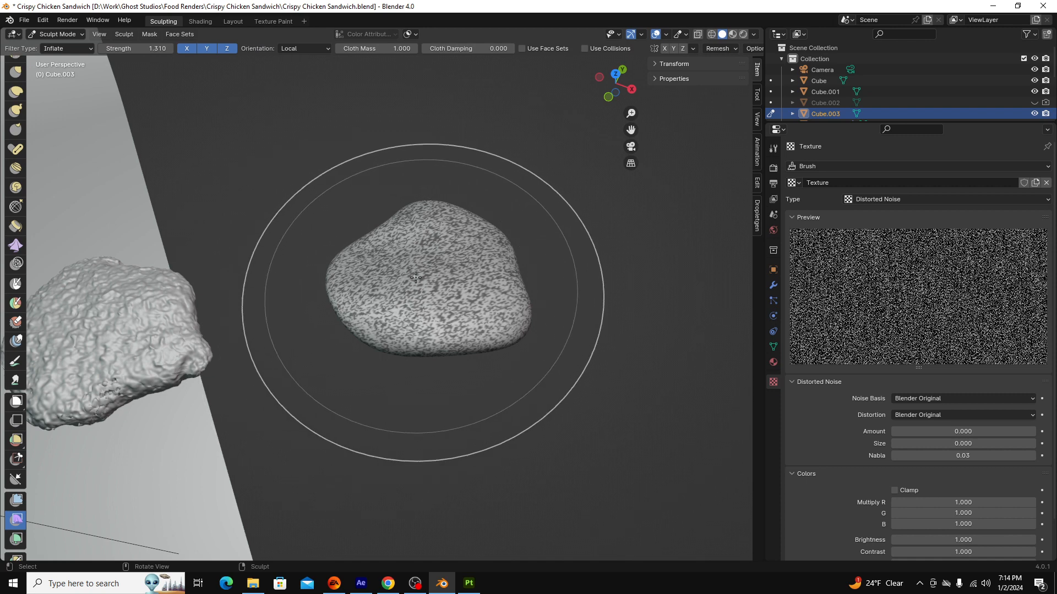
{"action": "left_click", "coordinate": [66, 48]}
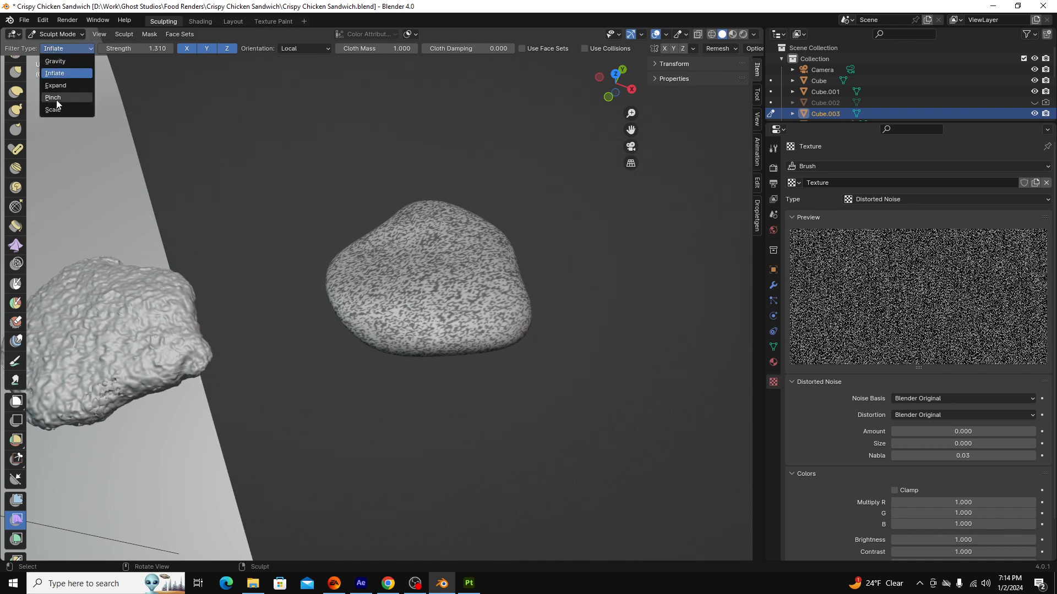
{"action": "mouse_move", "coordinate": [57, 74]}
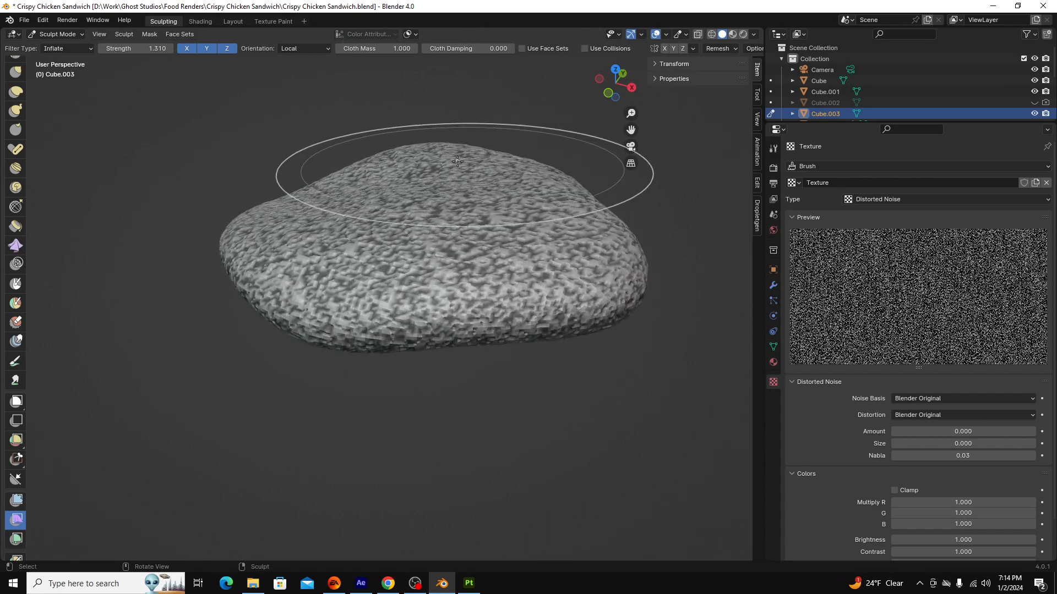
{"action": "left_click", "coordinate": [149, 33]}
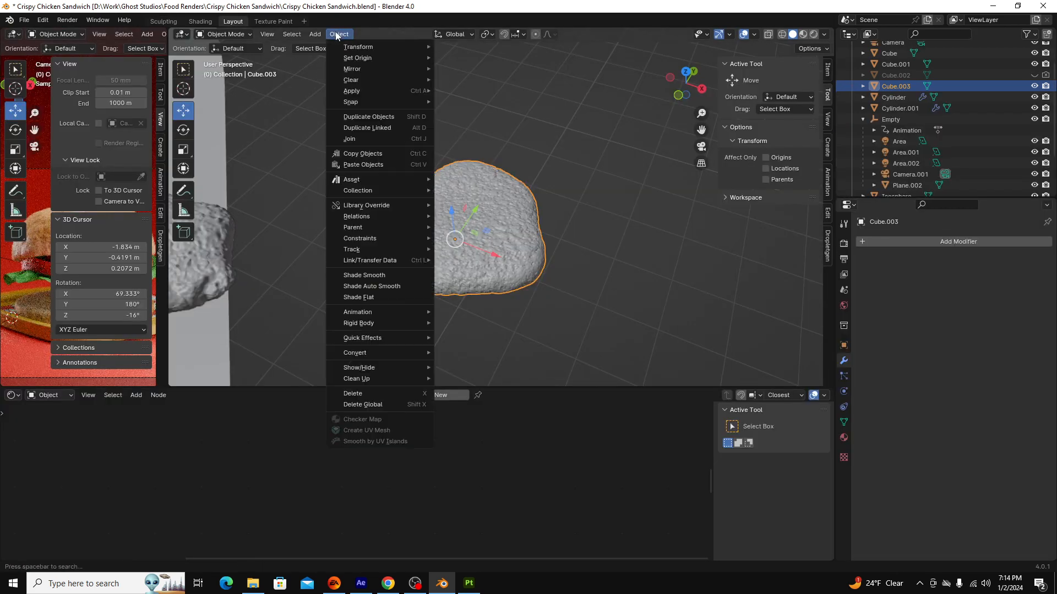
{"action": "left_click", "coordinate": [364, 276]}
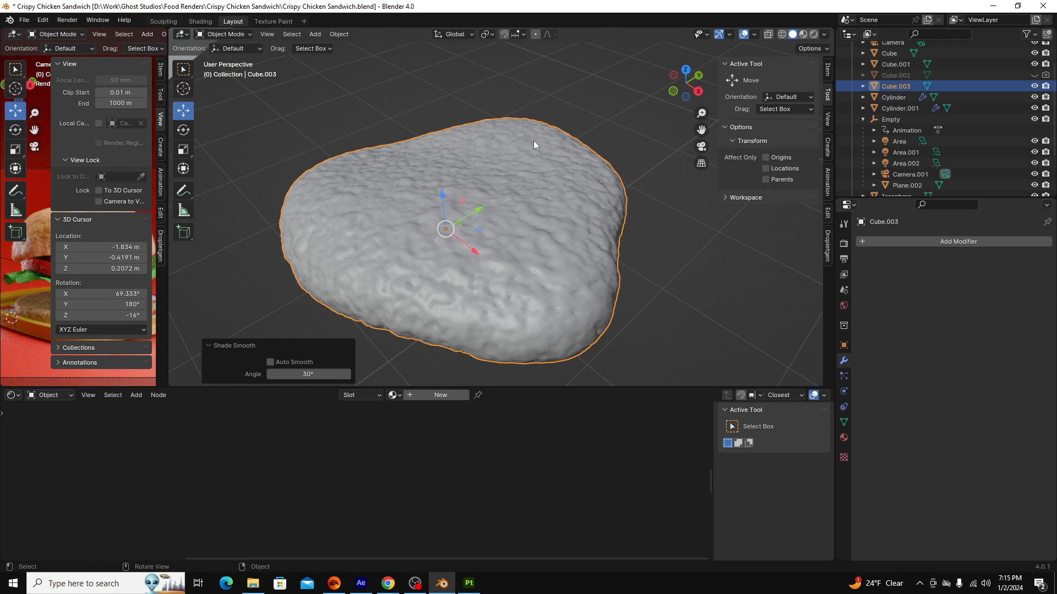
{"action": "mouse_move", "coordinate": [517, 246]}
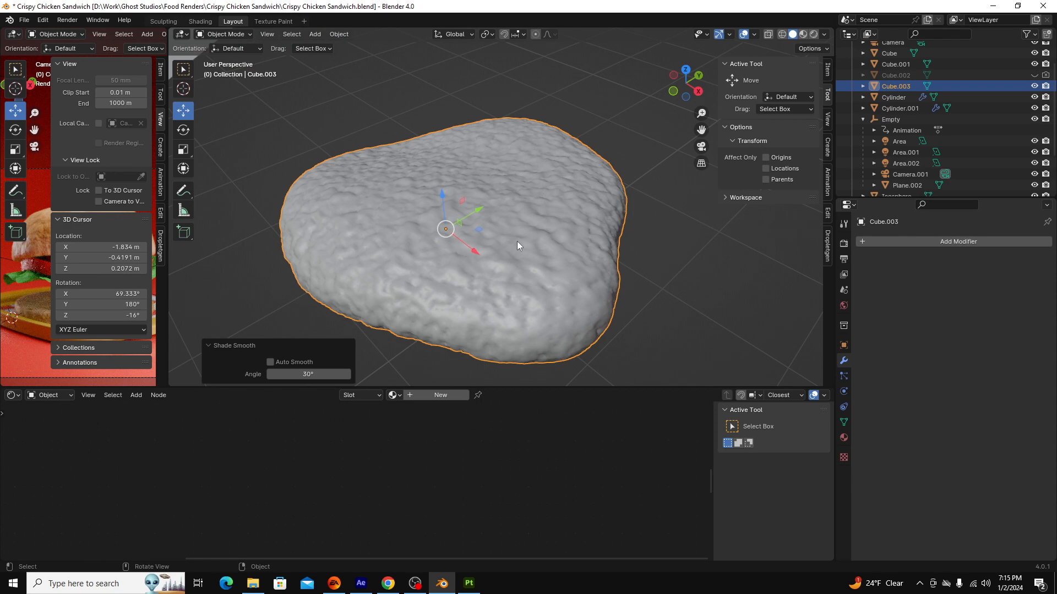
Add a Displace modifier to the patty by searching 'd'.
{"action": "left_click", "coordinate": [957, 241]}
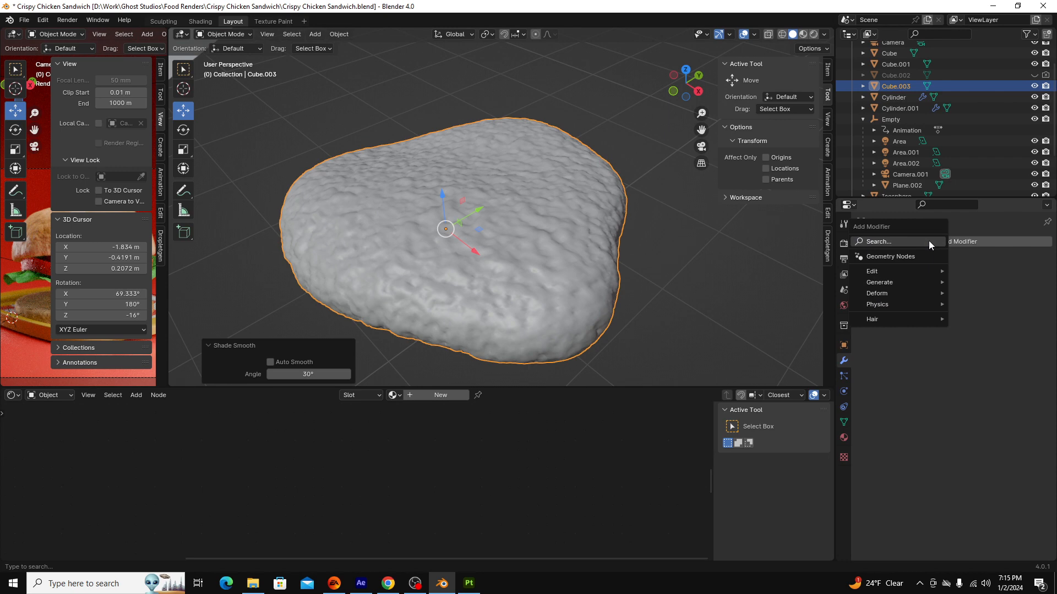
{"action": "left_click", "coordinate": [896, 241]}
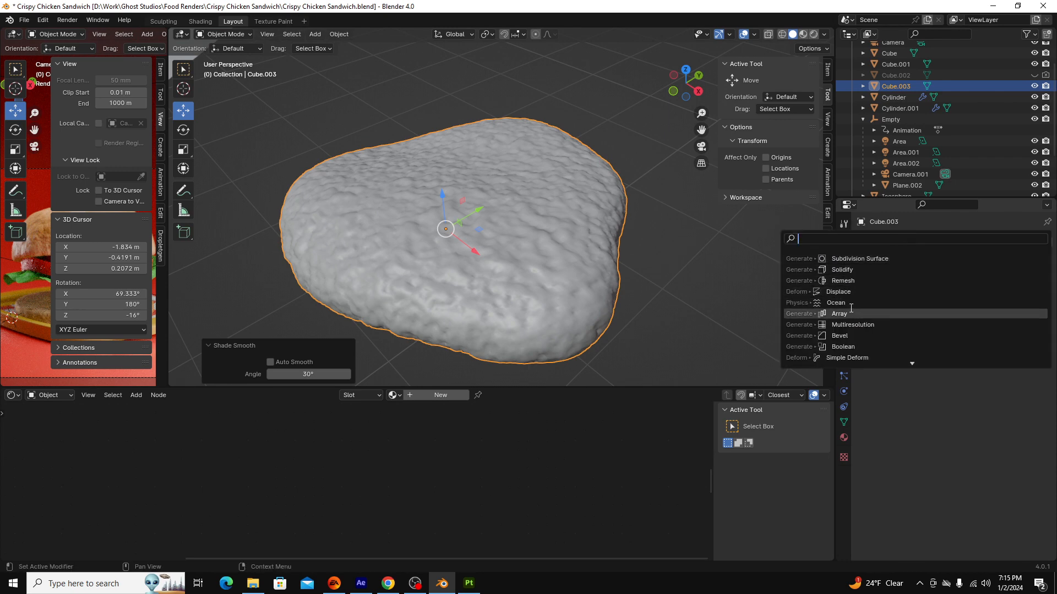
{"action": "type", "text": "d"}
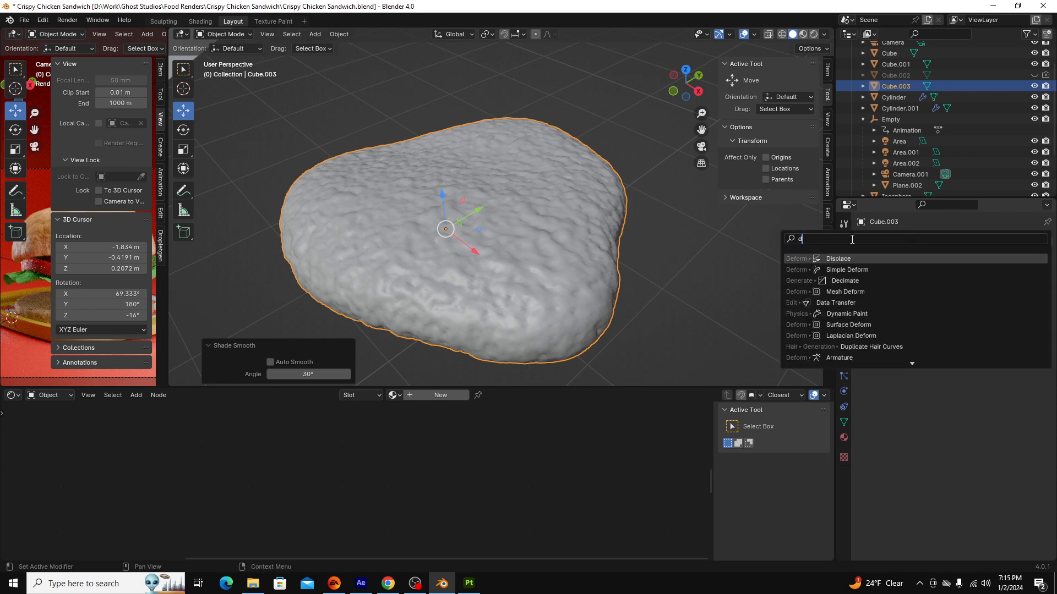
{"action": "left_click", "coordinate": [838, 258]}
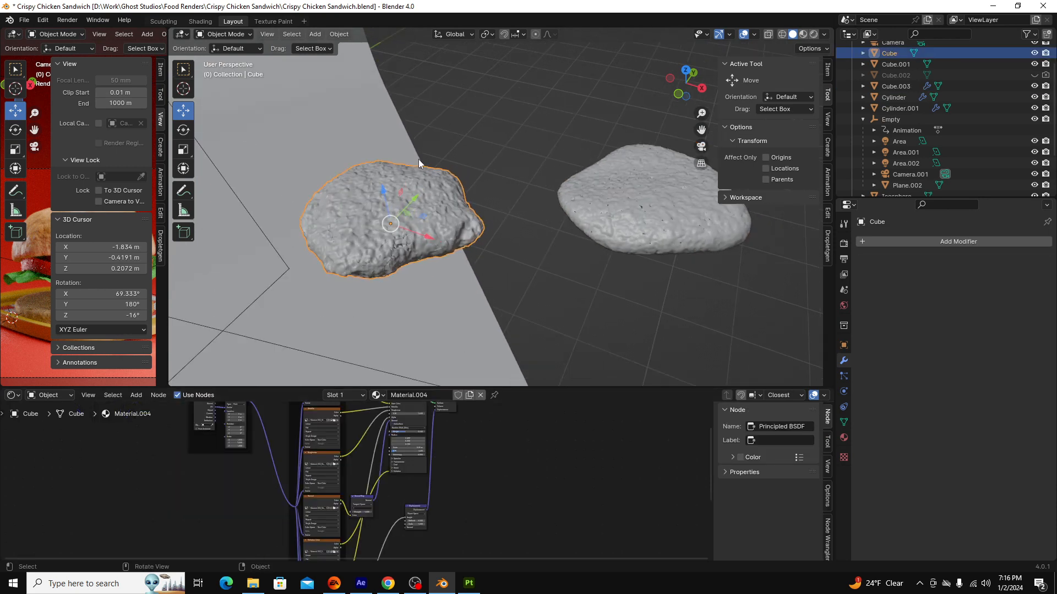
{"action": "mouse_move", "coordinate": [291, 201]}
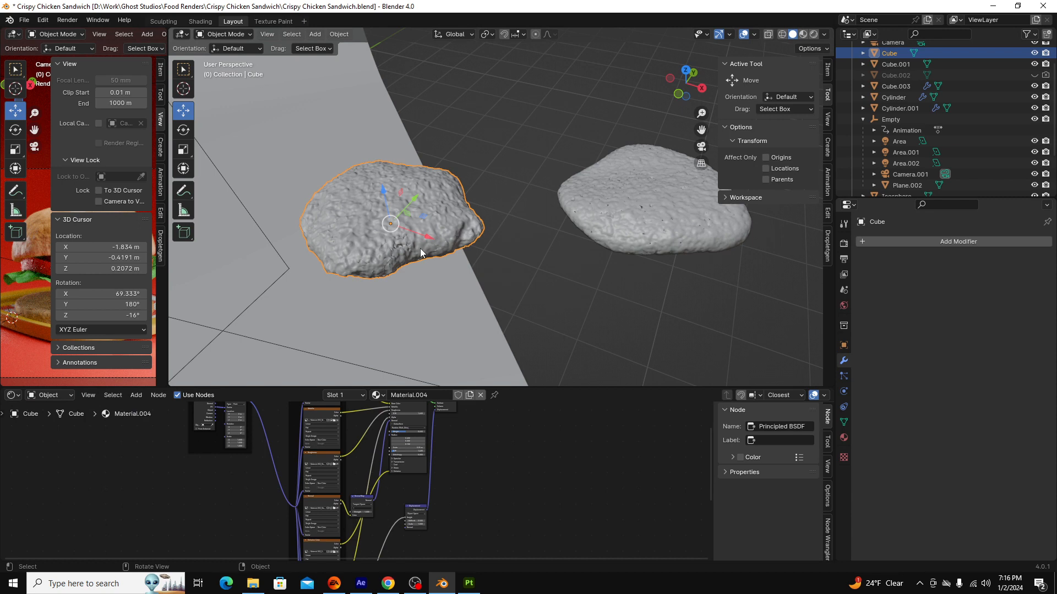
{"action": "mouse_move", "coordinate": [444, 126]}
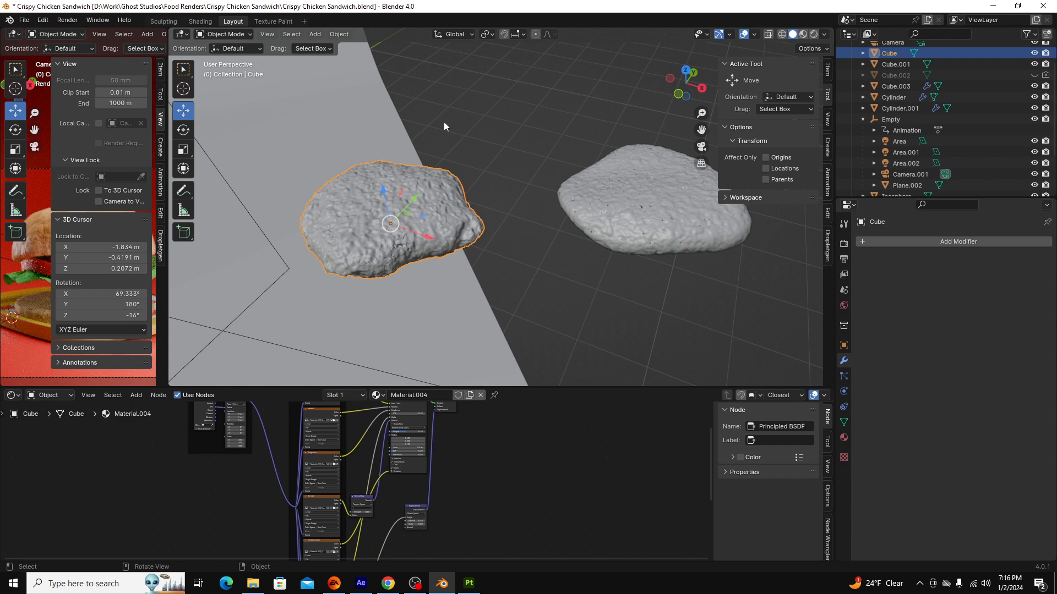
{"action": "mouse_move", "coordinate": [378, 314]}
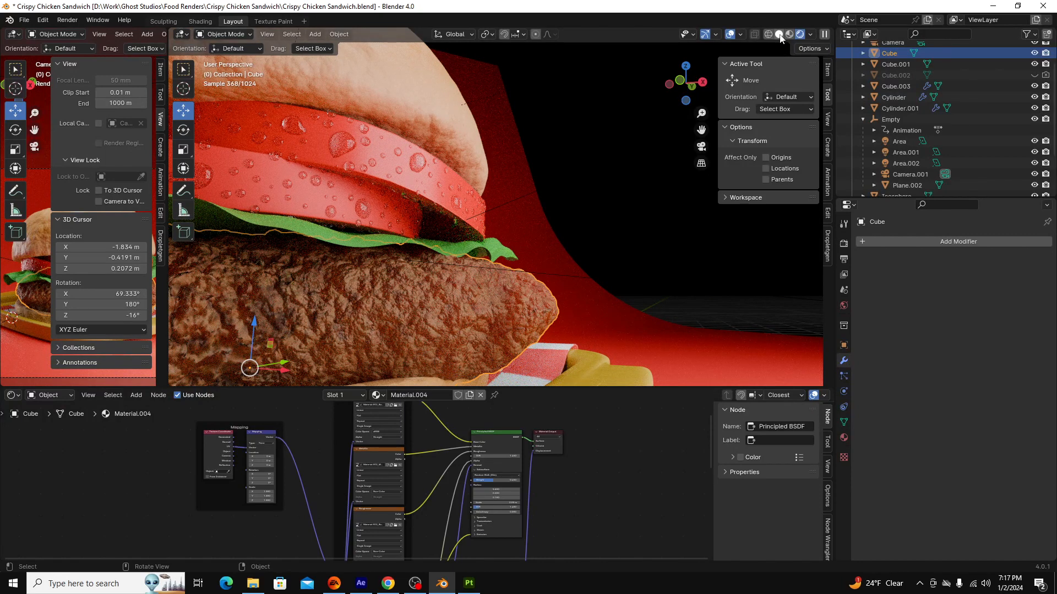
Switch the patty and tomato close-up through Solid to Material Preview shading.
{"action": "left_click", "coordinate": [778, 34]}
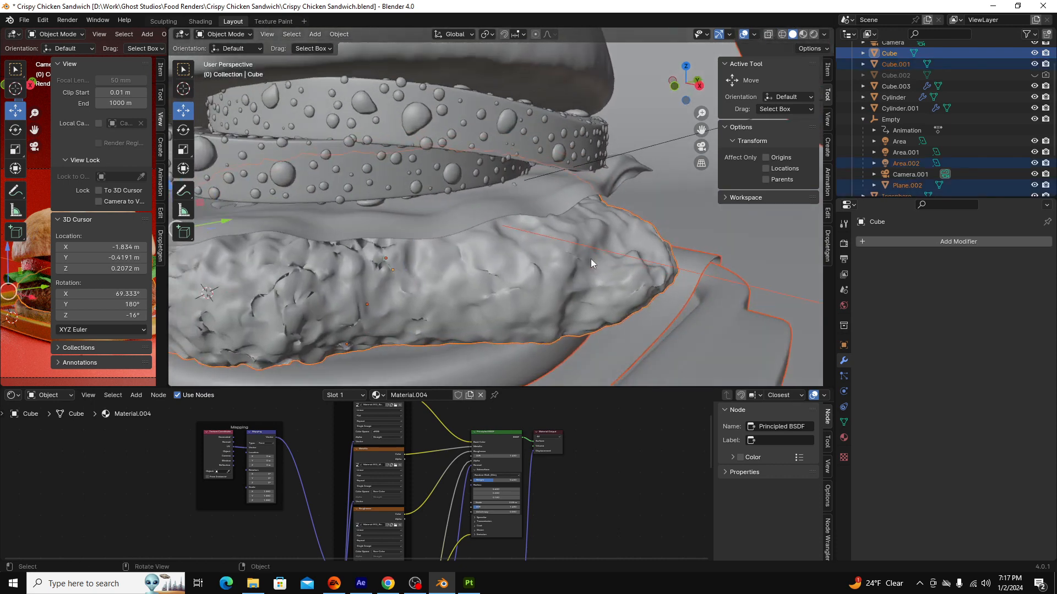
{"action": "mouse_move", "coordinate": [803, 34]}
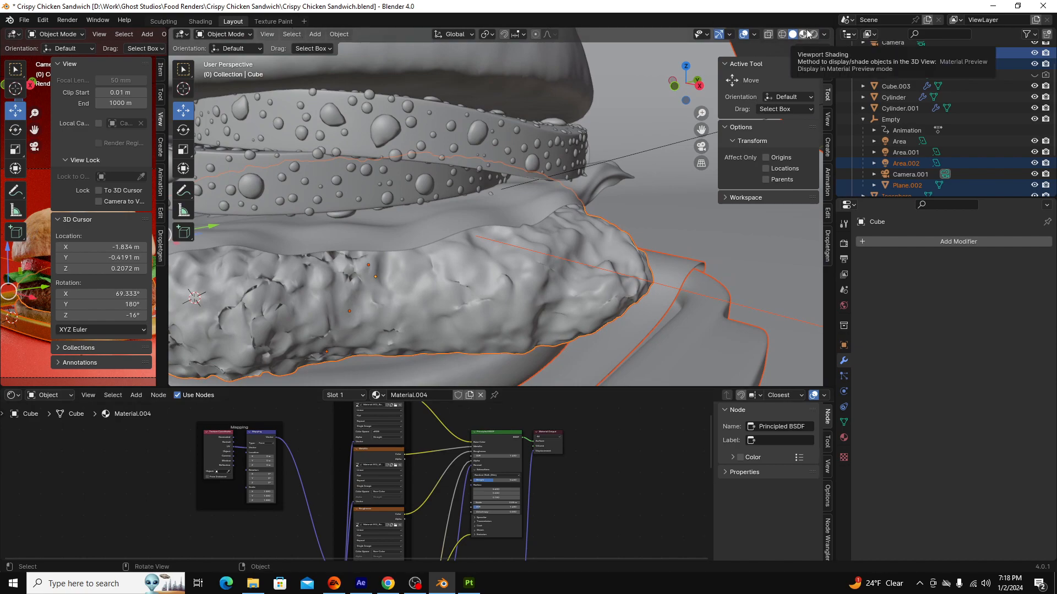
{"action": "left_click", "coordinate": [801, 34]}
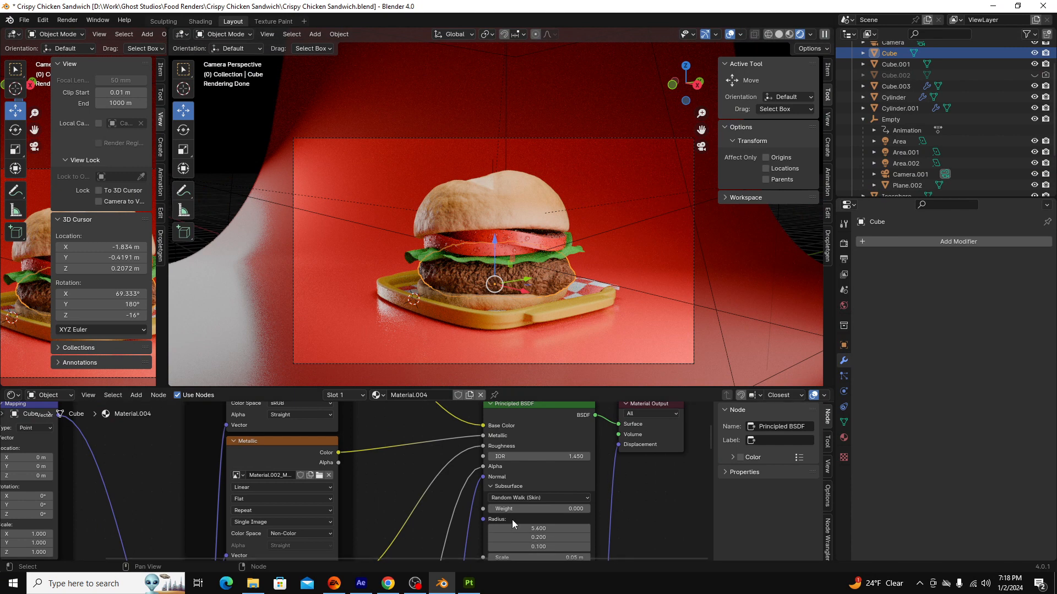
{"action": "mouse_move", "coordinate": [516, 508]}
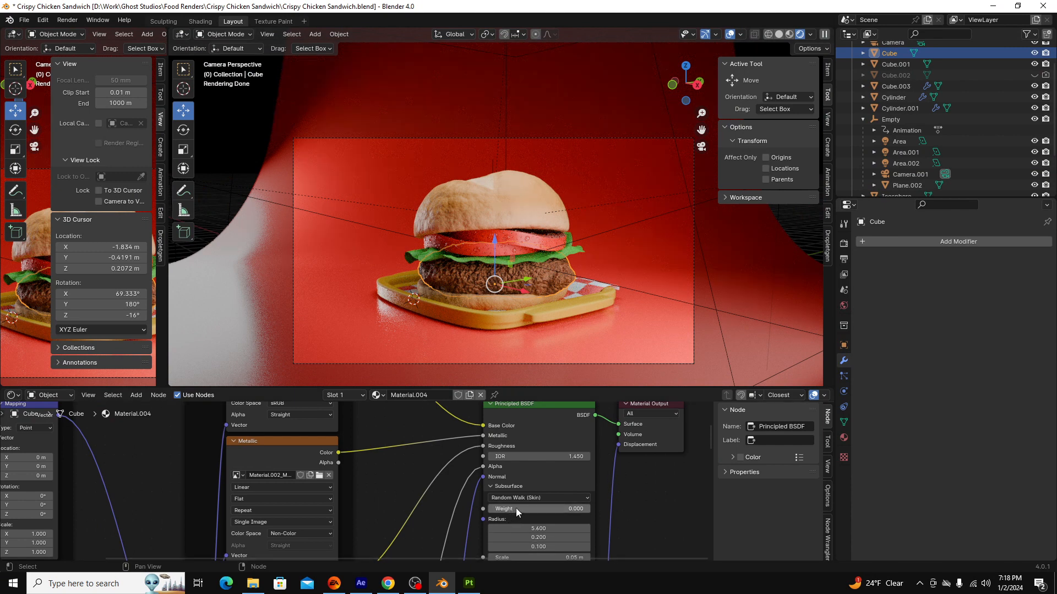
{"action": "mouse_move", "coordinate": [516, 509]}
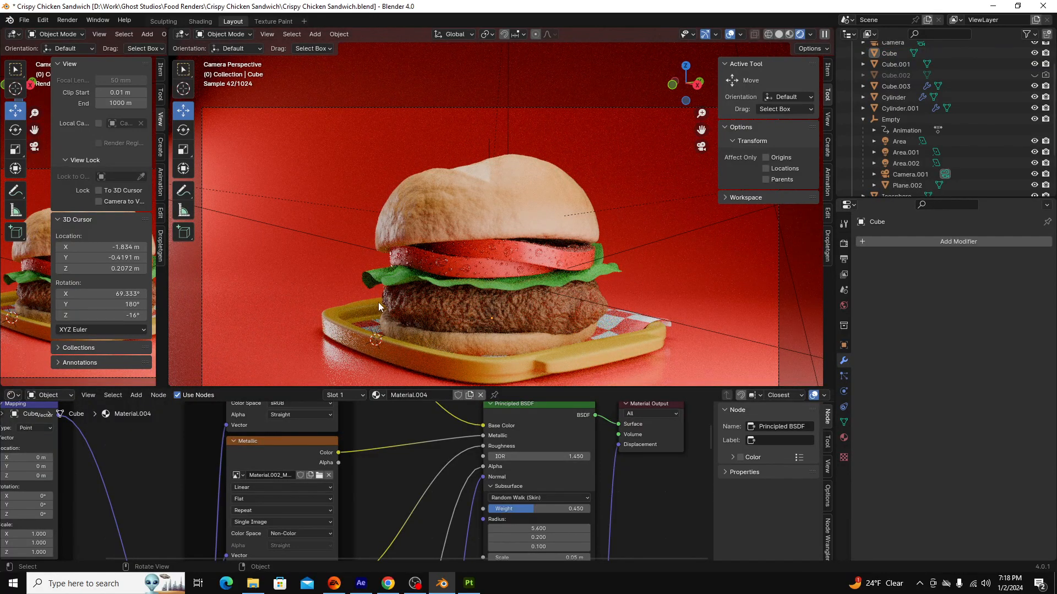
Select the lettuce leaf to show its Solidify, Subdivision modifiers and Material.003 nodes.
{"action": "left_click", "coordinate": [906, 162]}
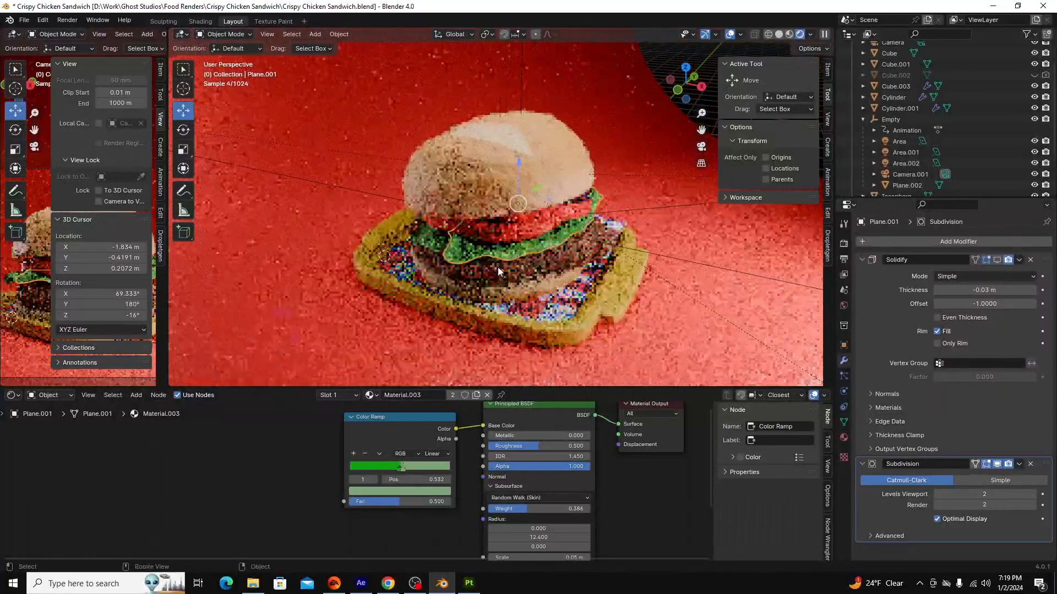
Select the tomato slice, inspect its droplets, and switch to Solid shading.
{"action": "left_click", "coordinate": [898, 108]}
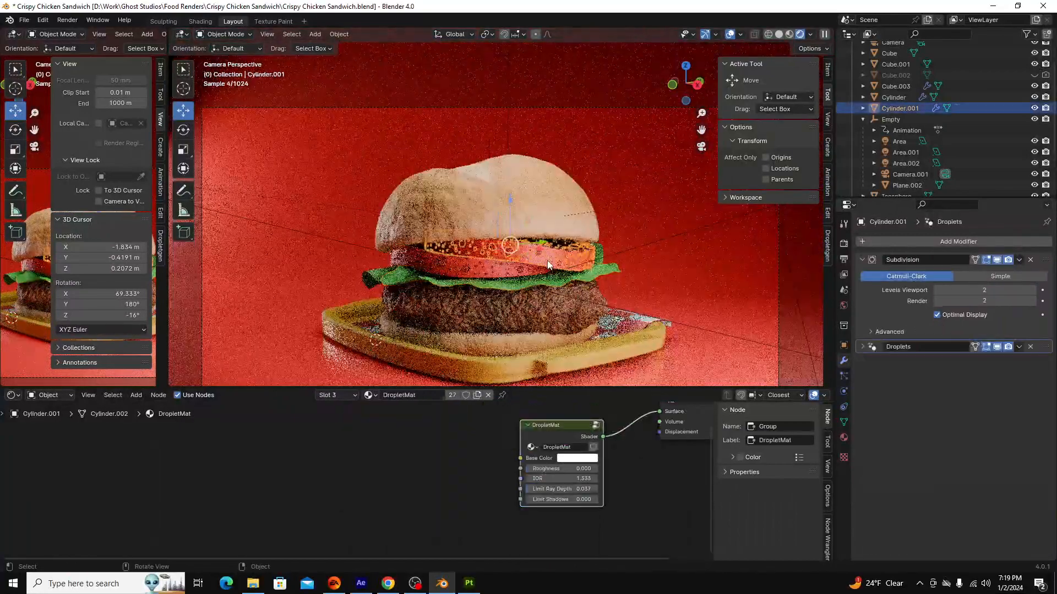
{"action": "left_click", "coordinate": [907, 163]}
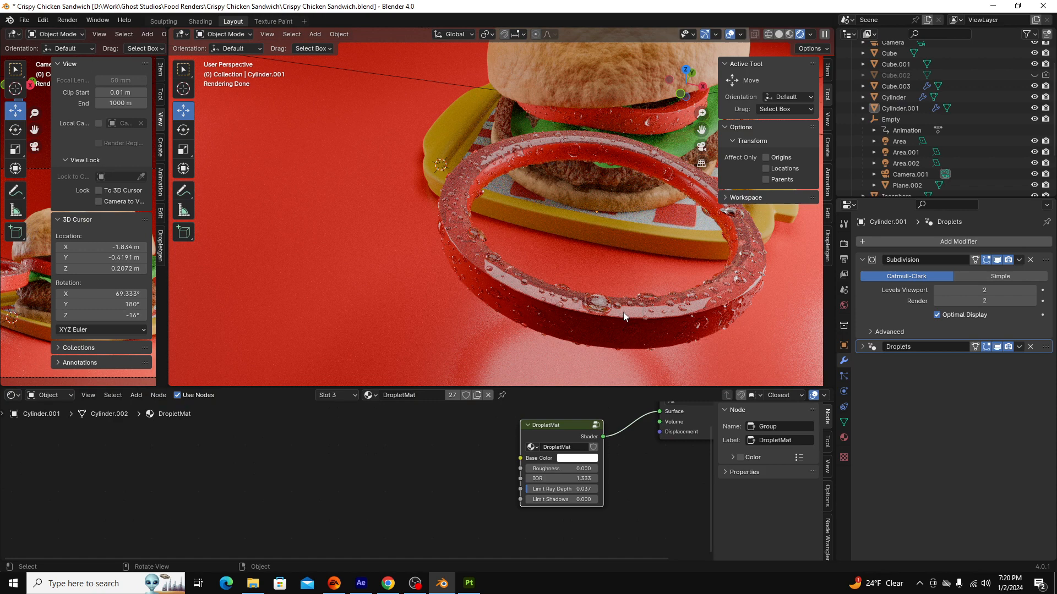
{"action": "mouse_move", "coordinate": [659, 301]}
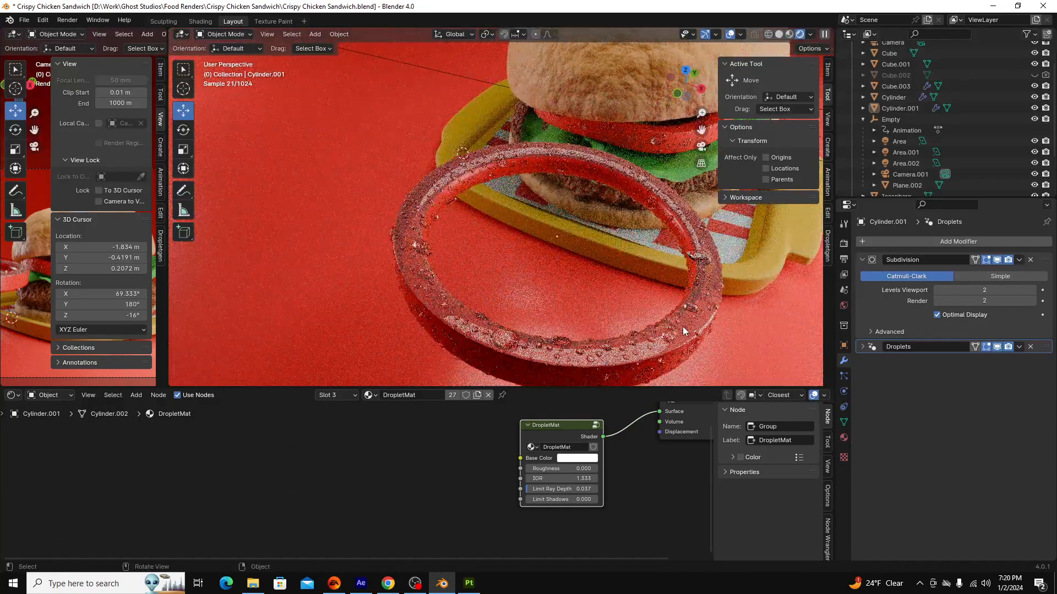
{"action": "mouse_move", "coordinate": [456, 336]}
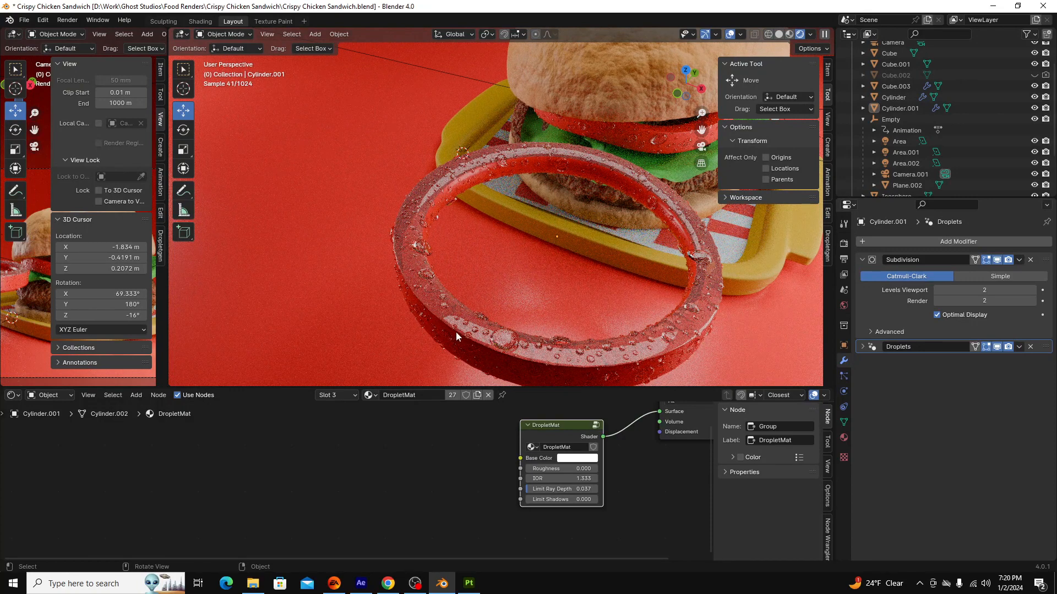
{"action": "mouse_move", "coordinate": [634, 348]}
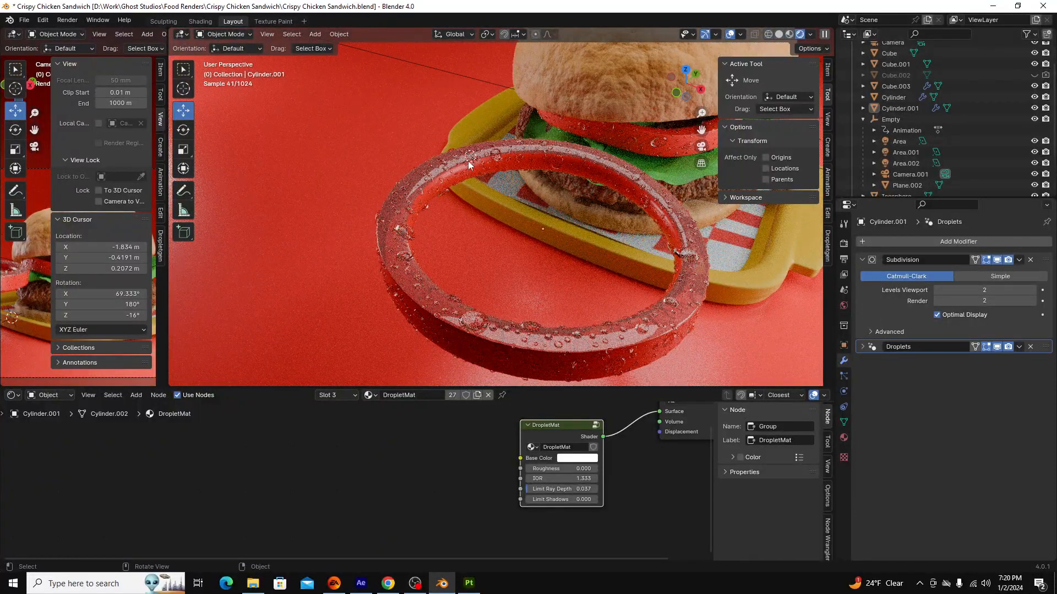
{"action": "left_click", "coordinate": [783, 33]}
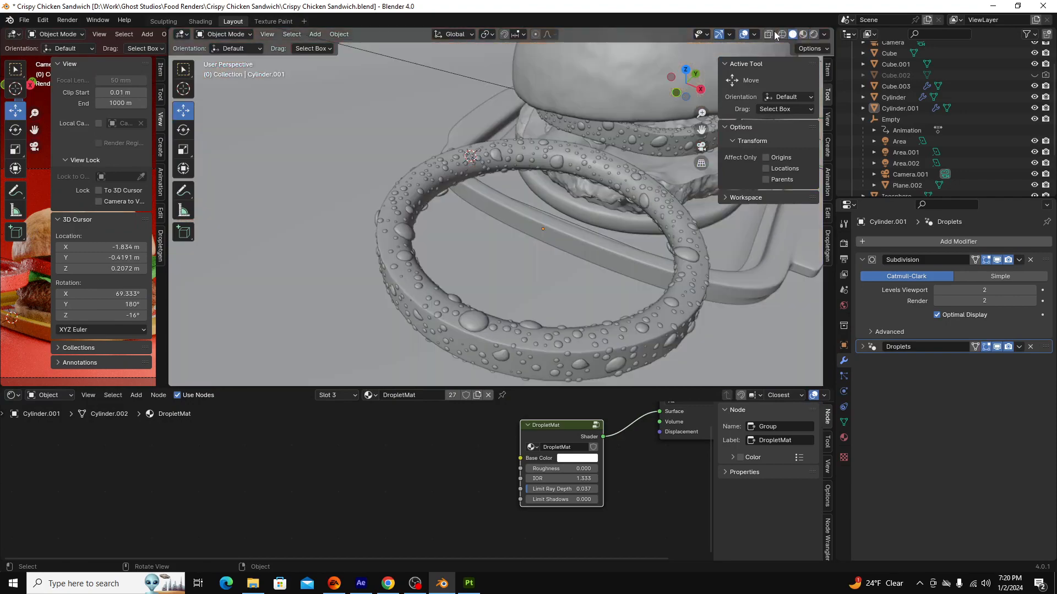
Cycle the droplet view through Wireframe and Solid, ending in Rendered shading.
{"action": "left_click", "coordinate": [775, 33]}
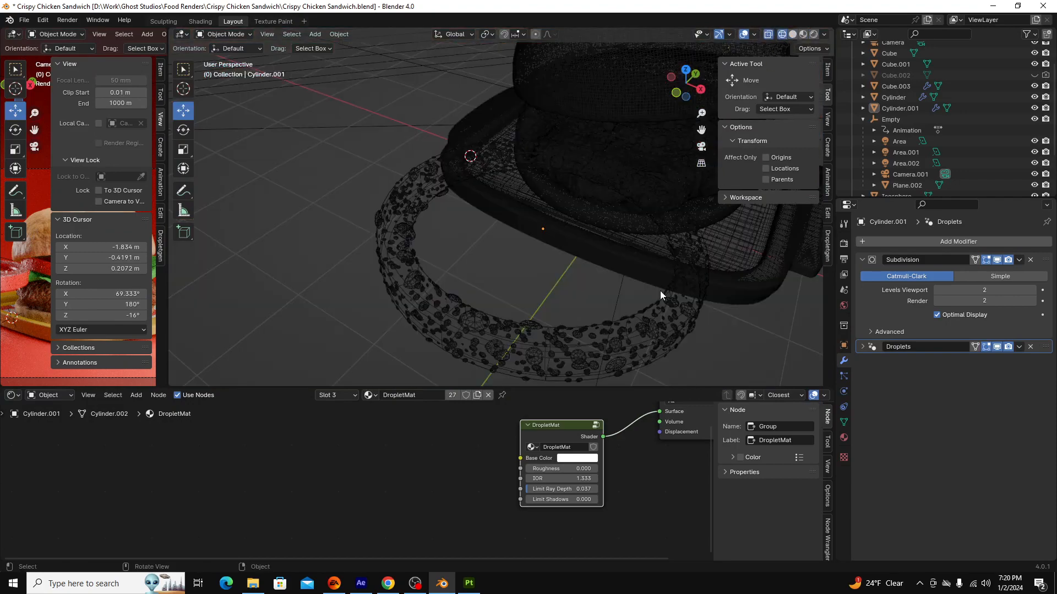
{"action": "left_click", "coordinate": [793, 34]}
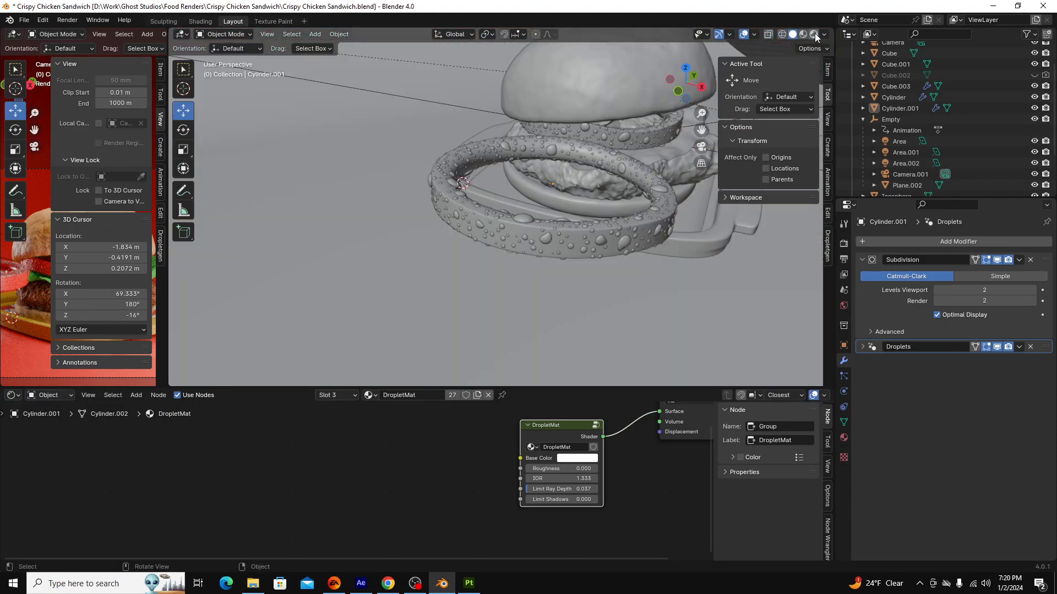
{"action": "left_click", "coordinate": [801, 34]}
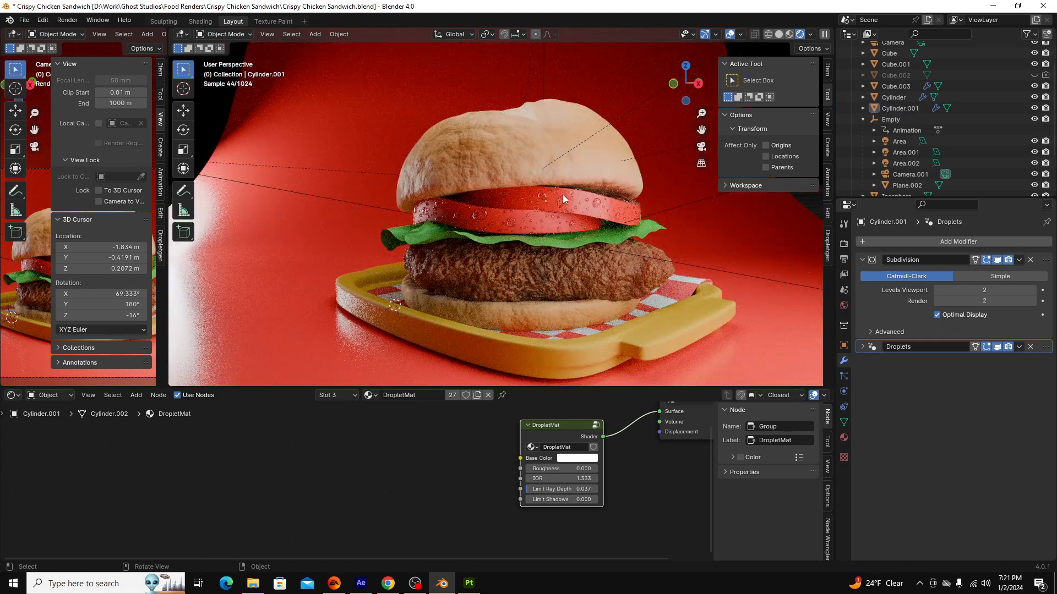
{"action": "mouse_move", "coordinate": [572, 204]}
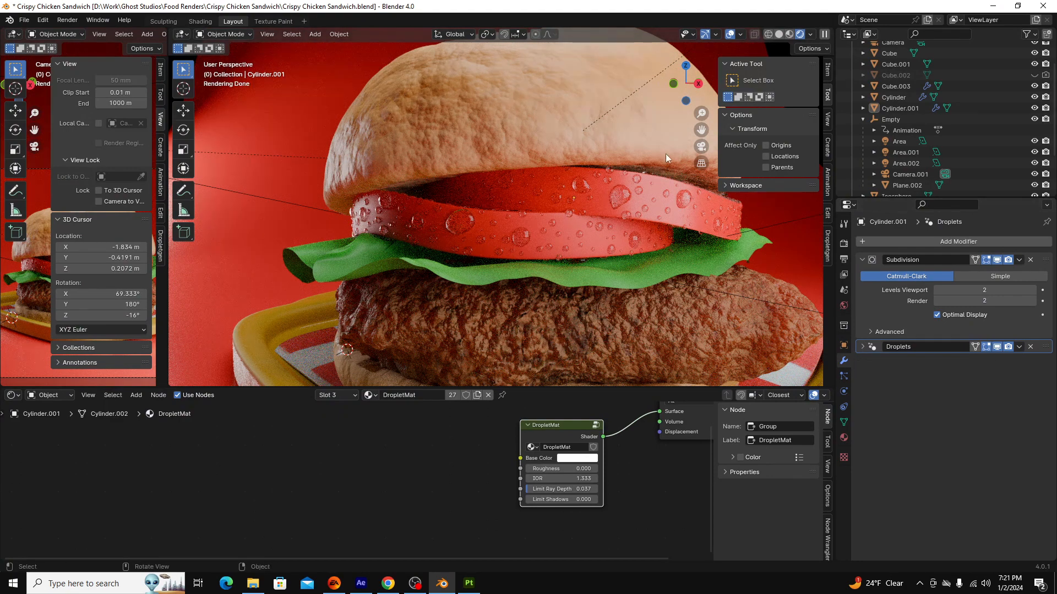
{"action": "mouse_move", "coordinate": [625, 210]}
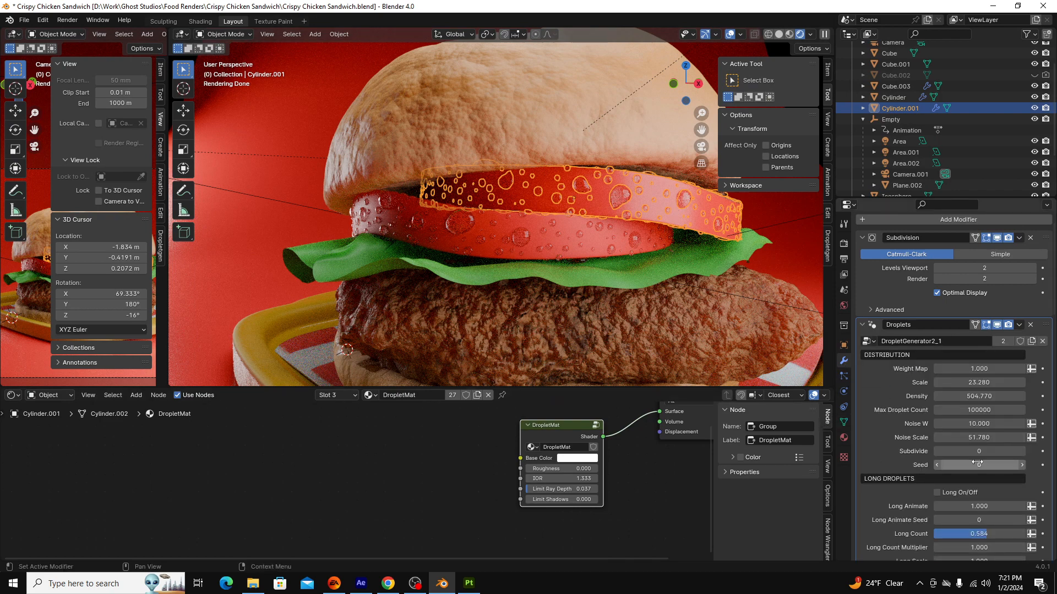
Scroll through the Droplets modifier's Distribution and Long Droplets settings and expand them.
{"action": "scroll", "scroll_direction": "down", "scroll_amount": 3}
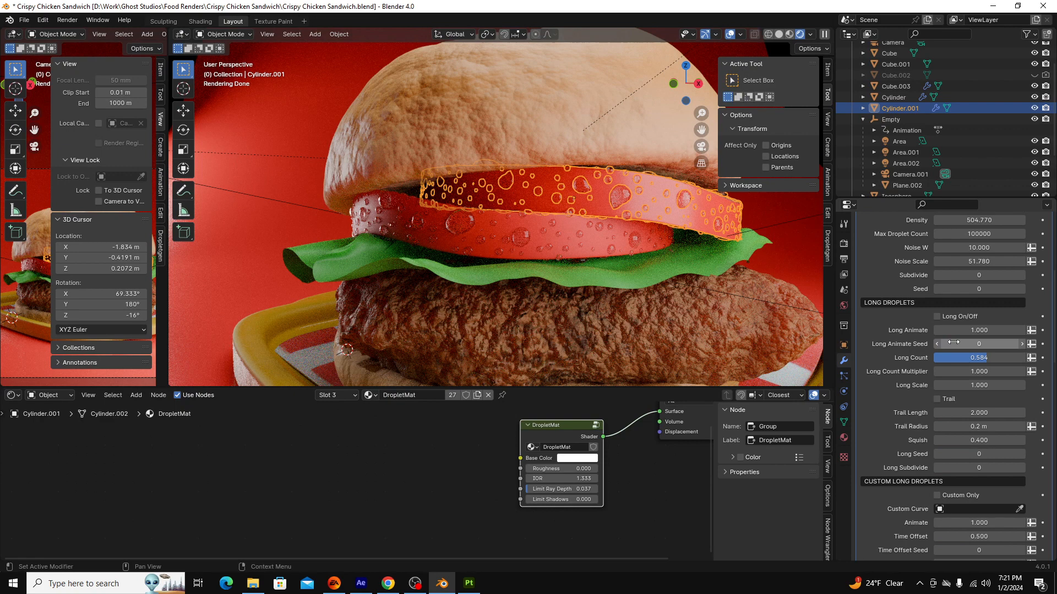
{"action": "scroll", "scroll_direction": "down", "scroll_amount": 3}
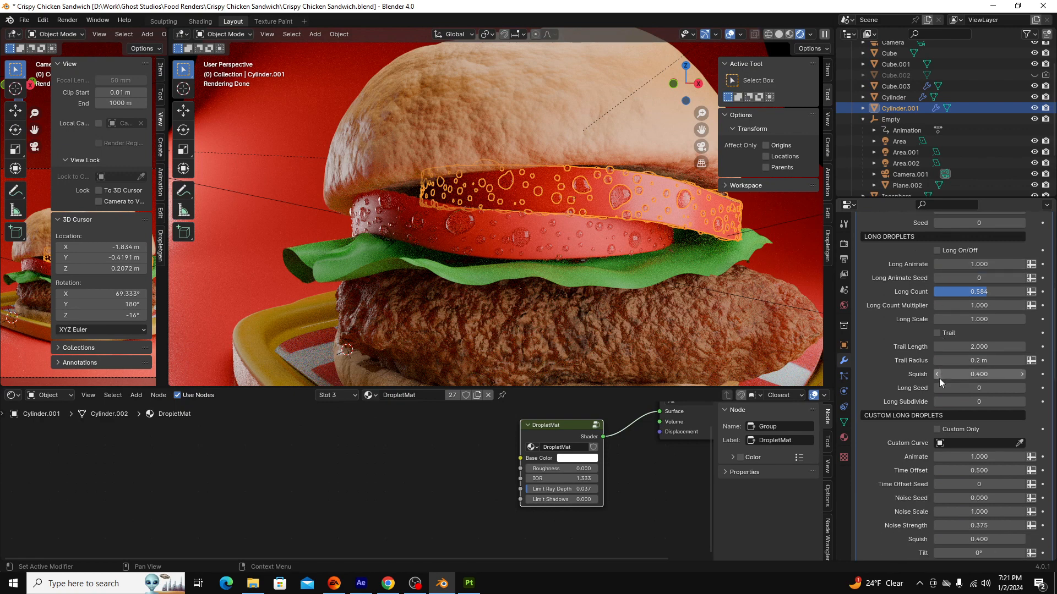
{"action": "left_click", "coordinate": [907, 185]}
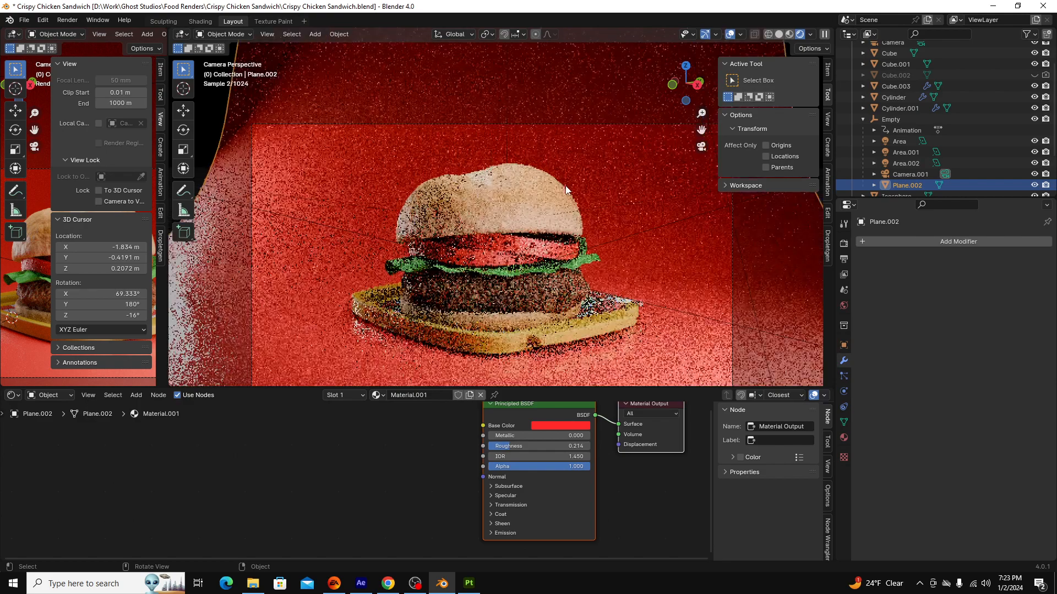
Select the lettuce leaf to view its modifiers, then the Cube for its material.
{"action": "left_click", "coordinate": [907, 163]}
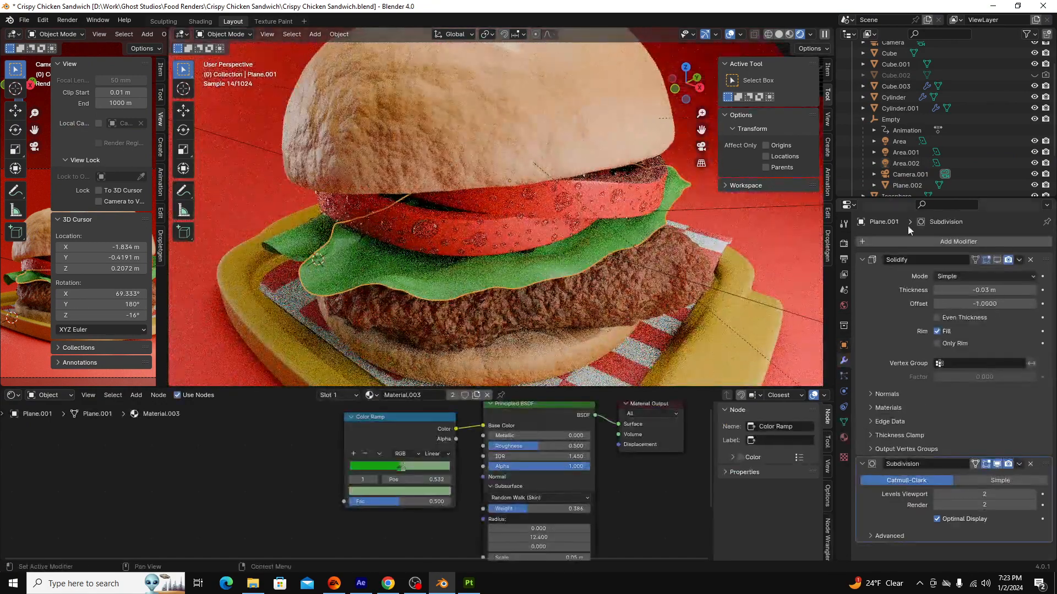
{"action": "left_click", "coordinate": [894, 108]}
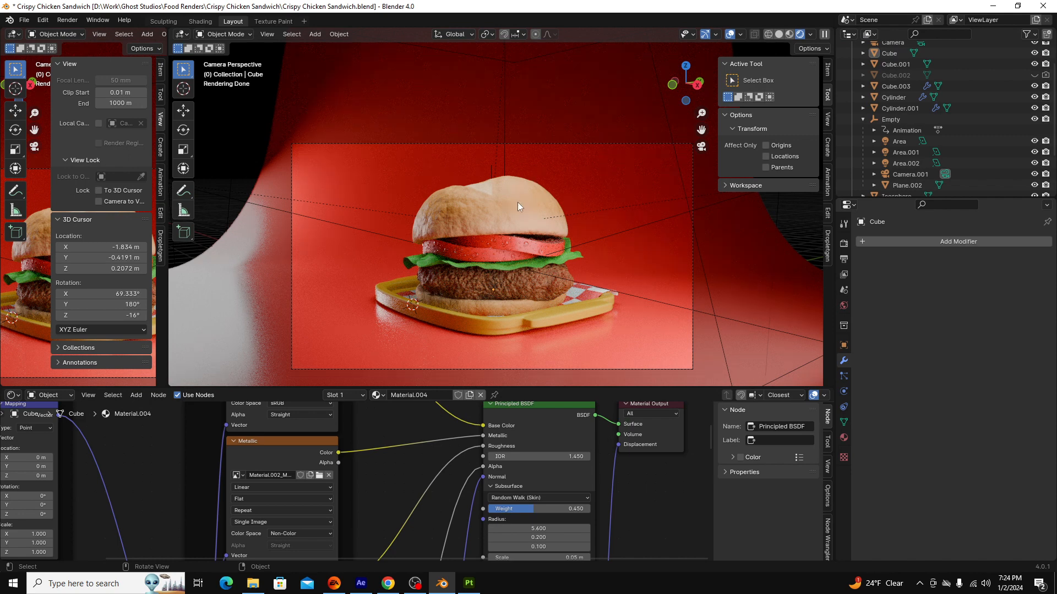
{"action": "mouse_move", "coordinate": [614, 264]}
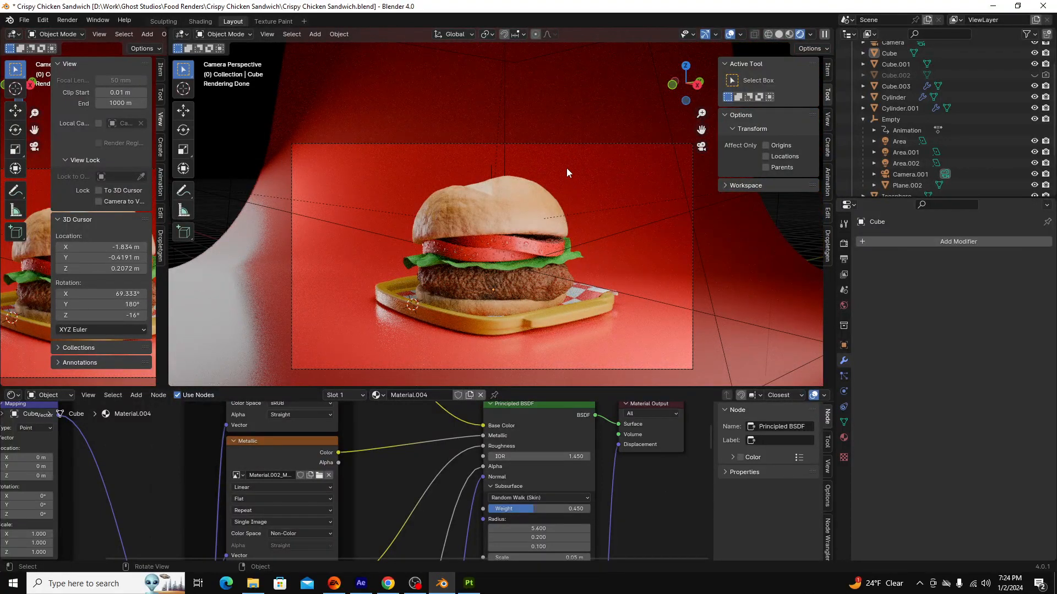
{"action": "mouse_move", "coordinate": [576, 214]}
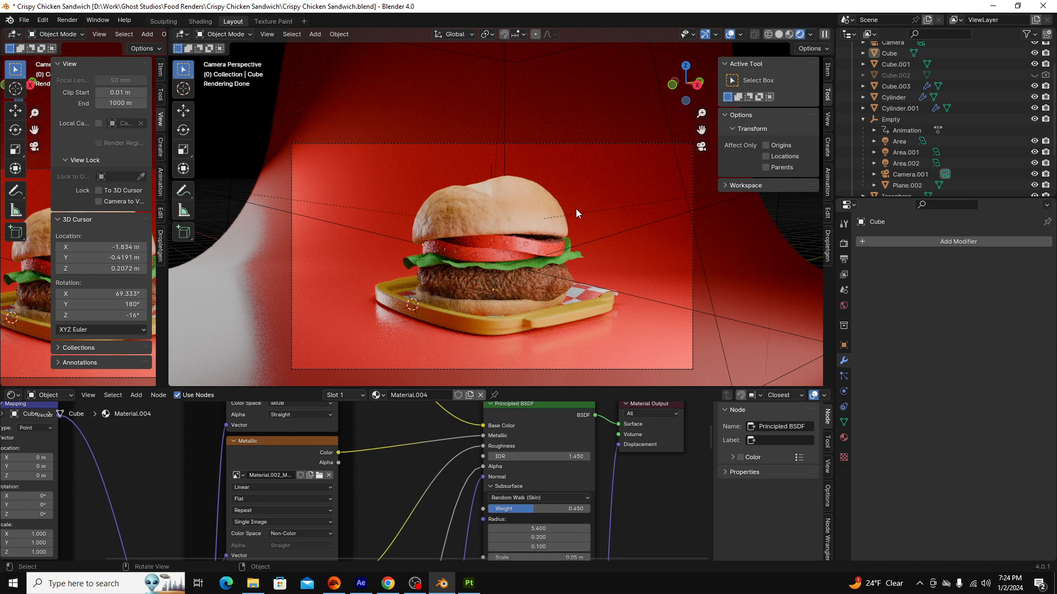
{"action": "mouse_move", "coordinate": [583, 225]}
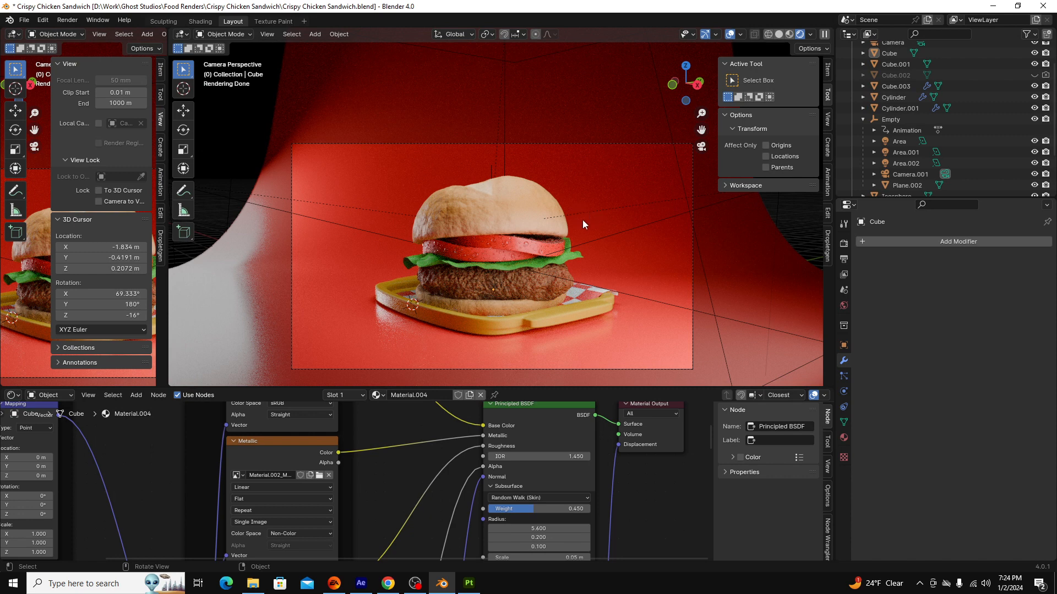
{"action": "mouse_move", "coordinate": [580, 218]}
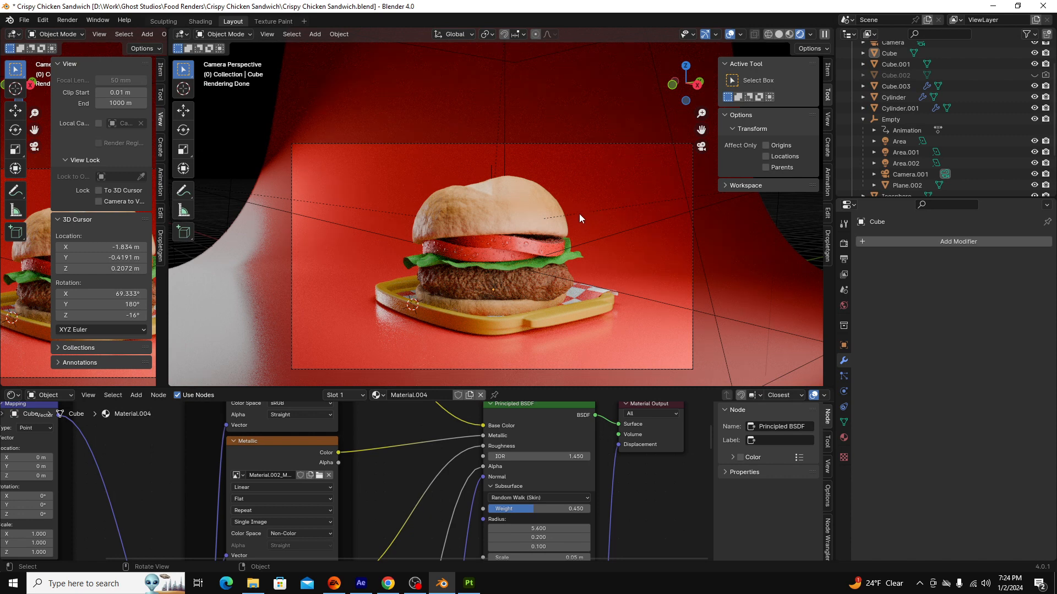
{"action": "mouse_move", "coordinate": [529, 215]}
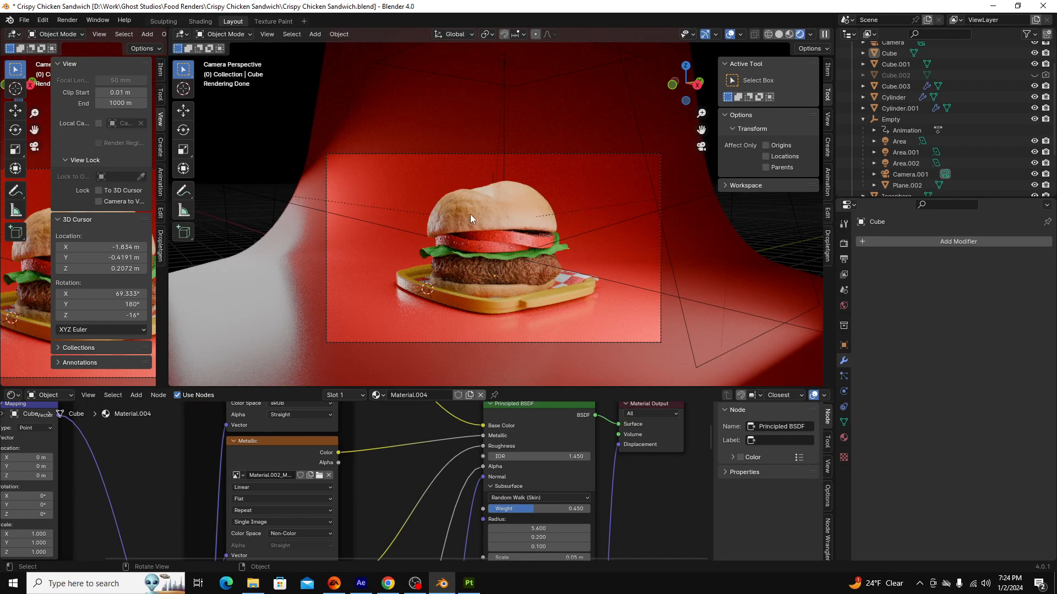
{"action": "mouse_move", "coordinate": [520, 325]}
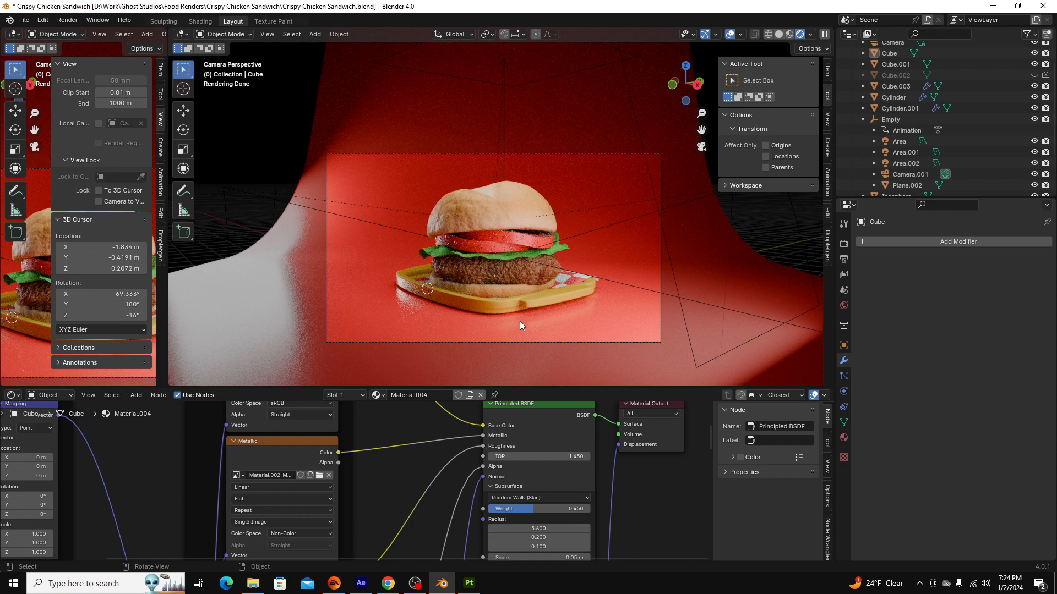
{"action": "mouse_move", "coordinate": [584, 281]}
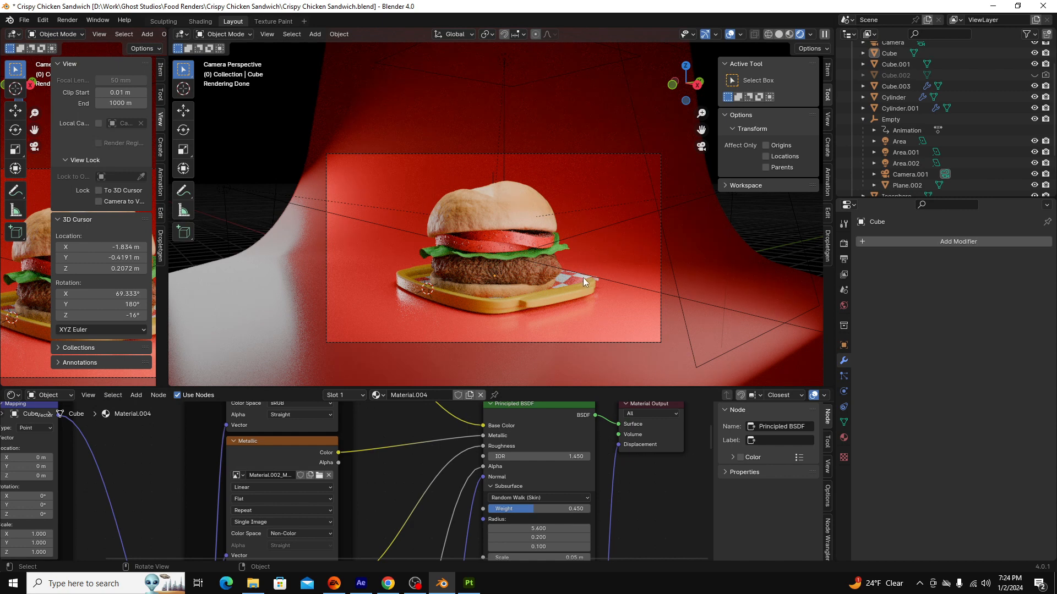
{"action": "mouse_move", "coordinate": [570, 249]}
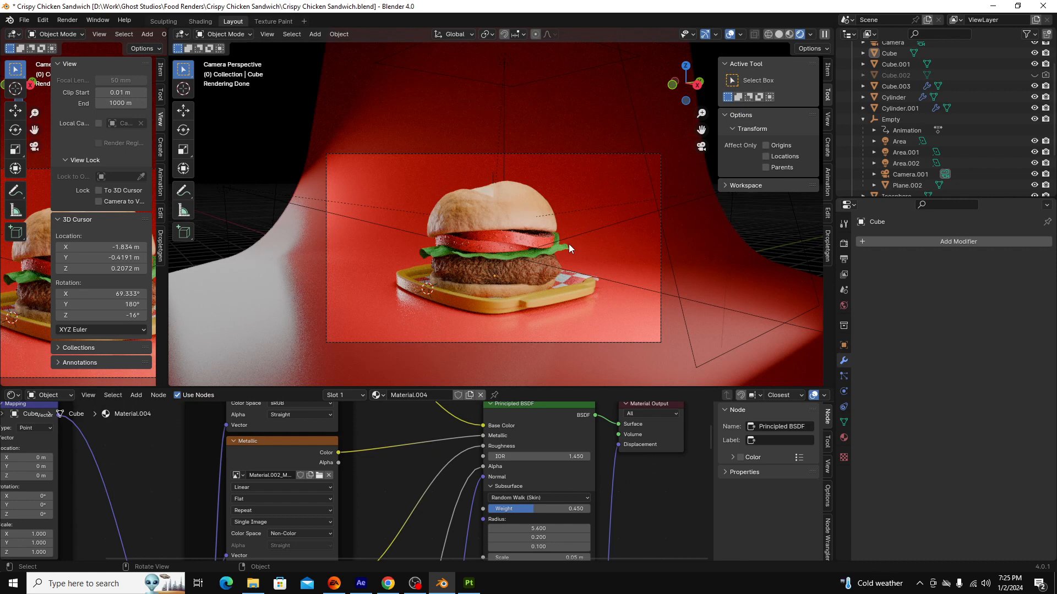
{"action": "mouse_move", "coordinate": [574, 220]}
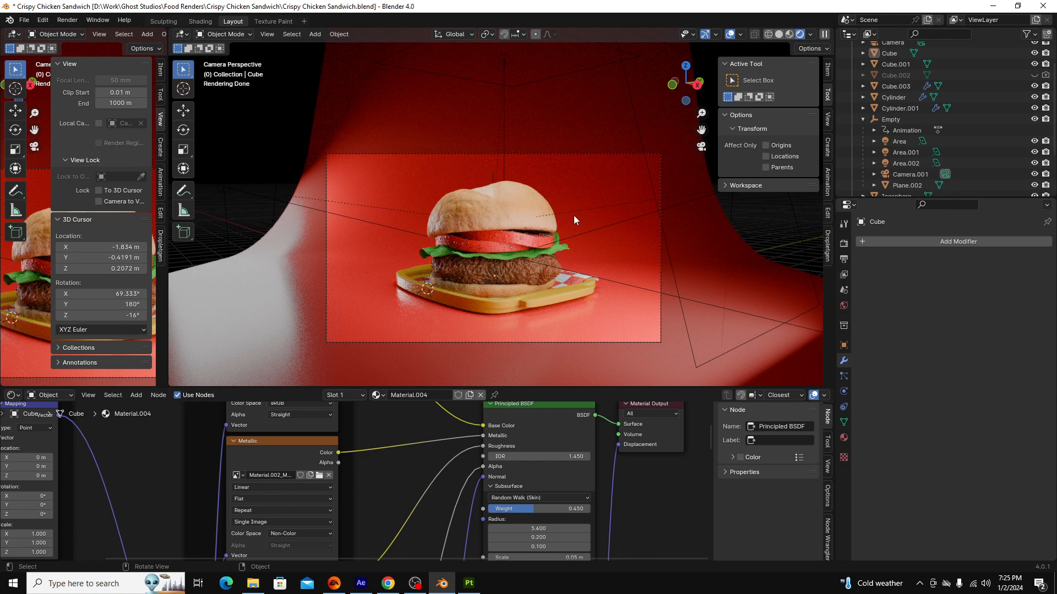